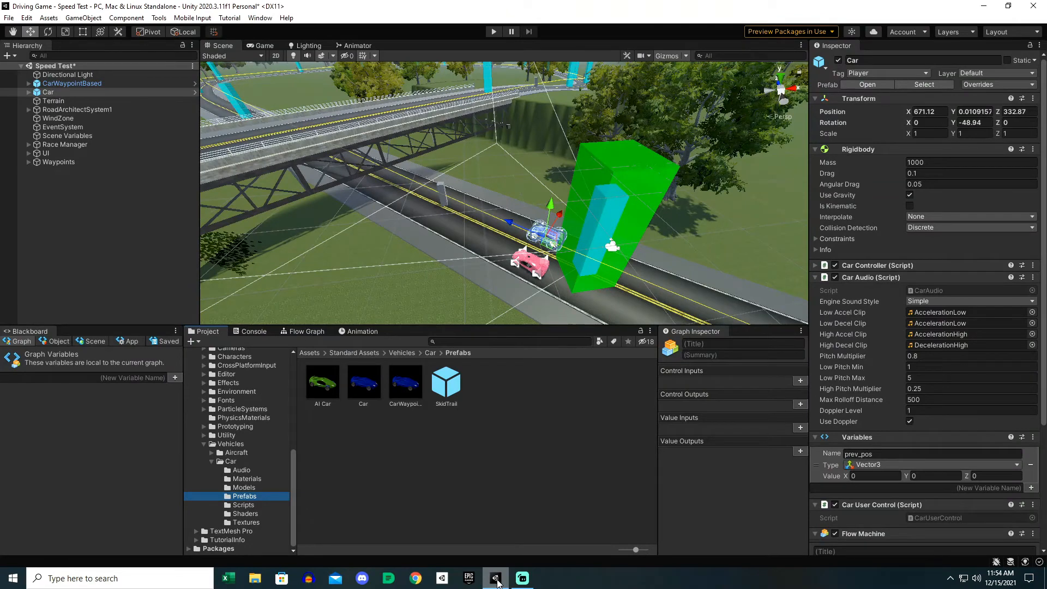
# - Alternate between the CarWaypointBased and AI Car prefabs, ending on AI Car's components
pyautogui.click(405, 383)
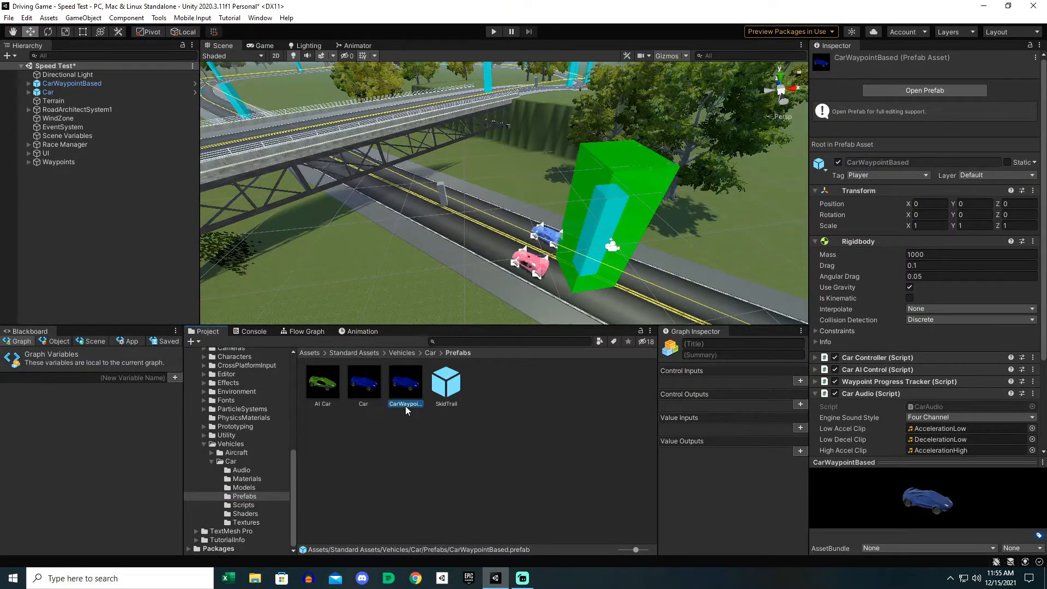
pyautogui.click(322, 380)
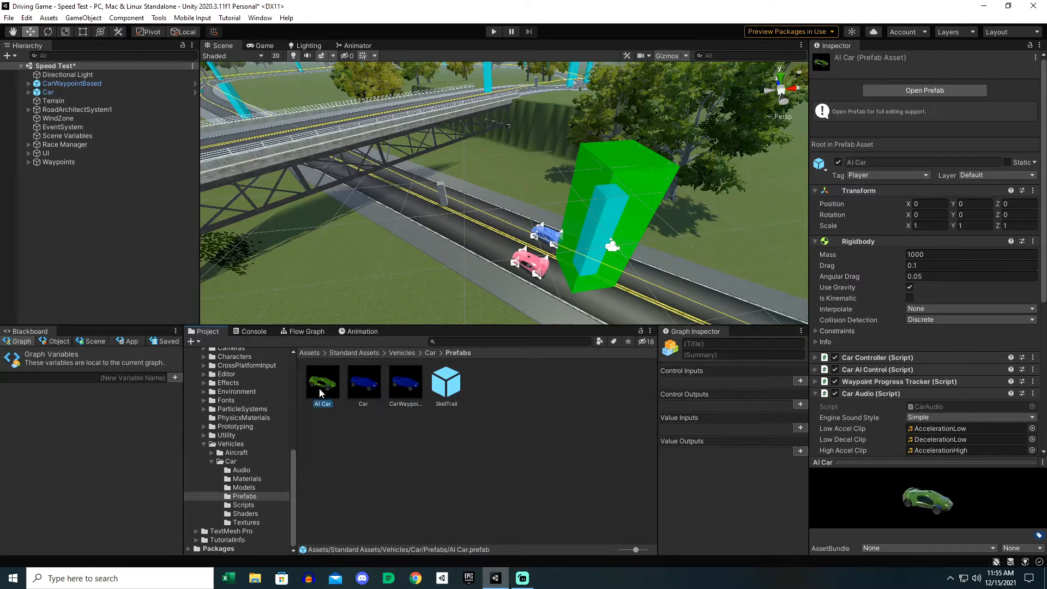
pyautogui.click(405, 381)
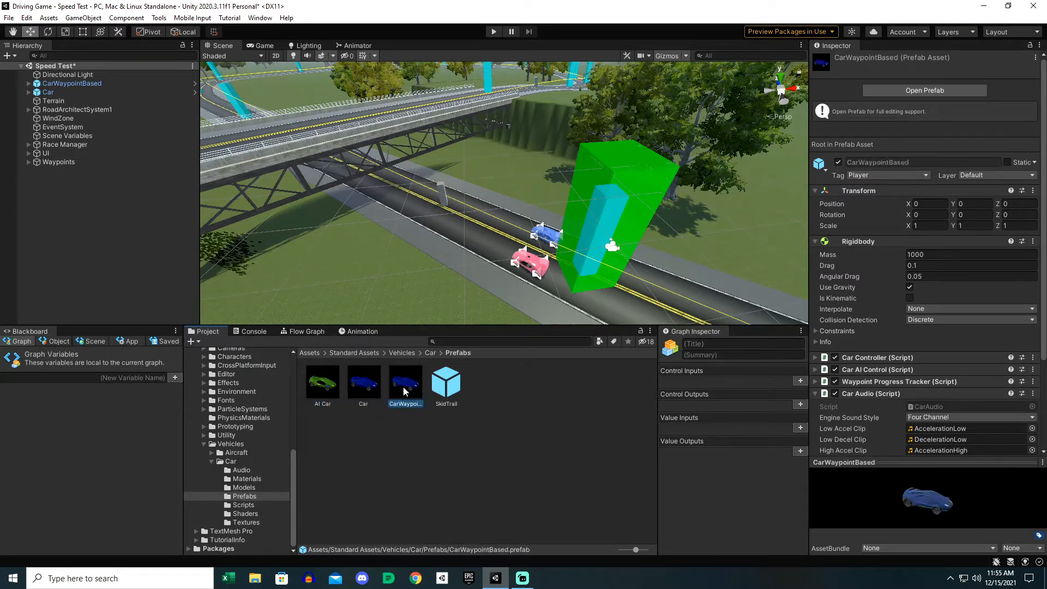
pyautogui.moveTo(401, 391)
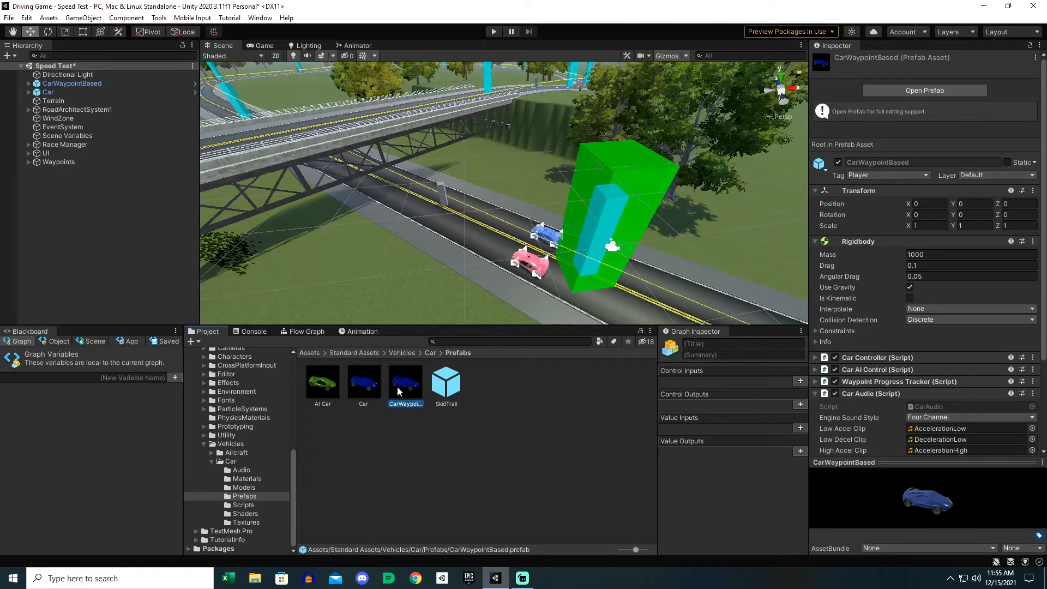
pyautogui.click(323, 370)
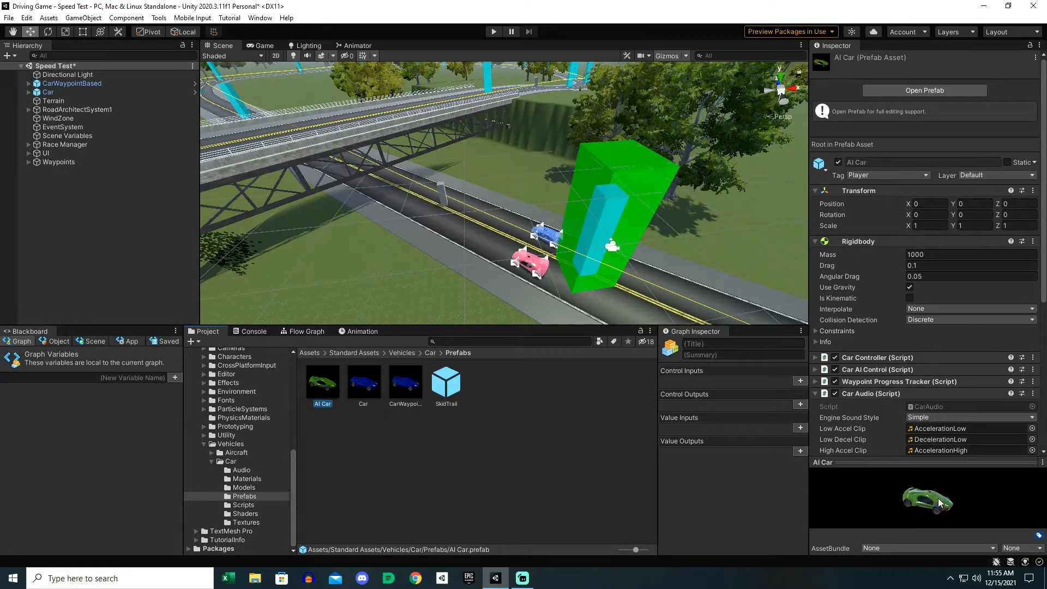
pyautogui.moveTo(581, 471)
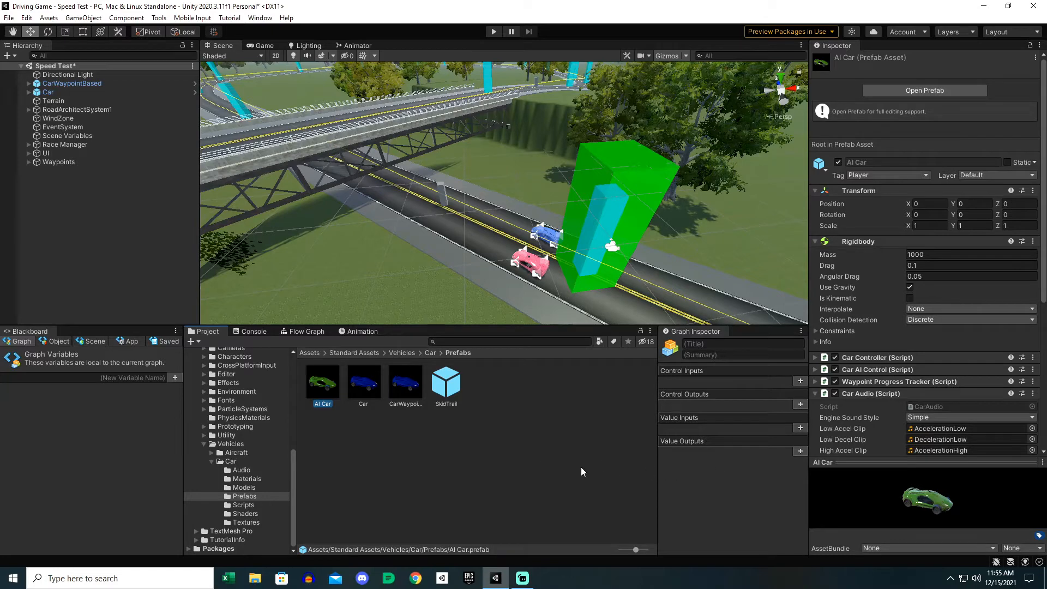
pyautogui.moveTo(595, 465)
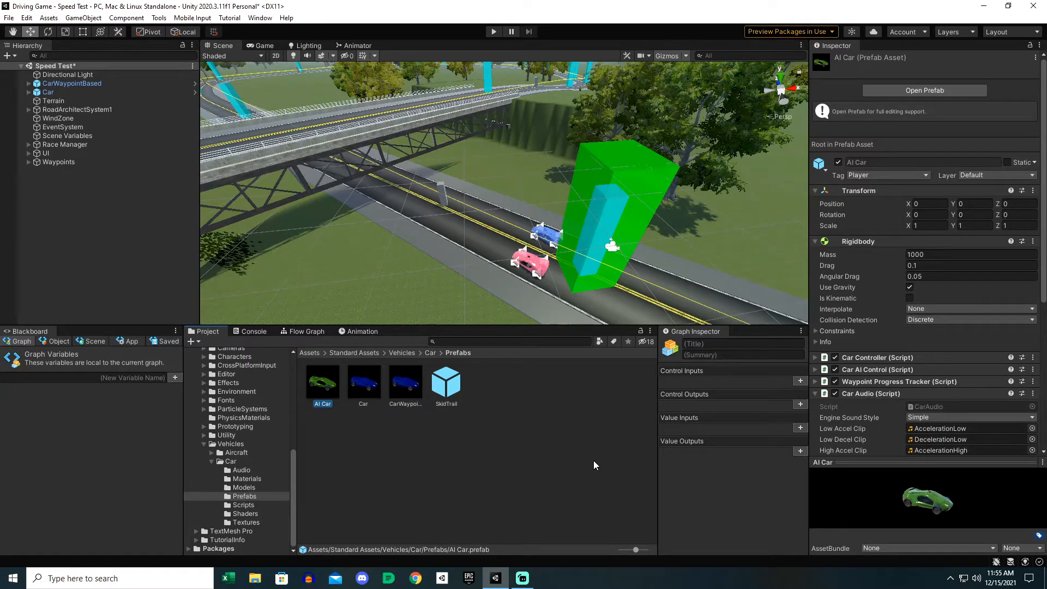
# - Select the pink CarWaypointBased car in the scene and collapse its Flow Machine component
pyautogui.click(405, 381)
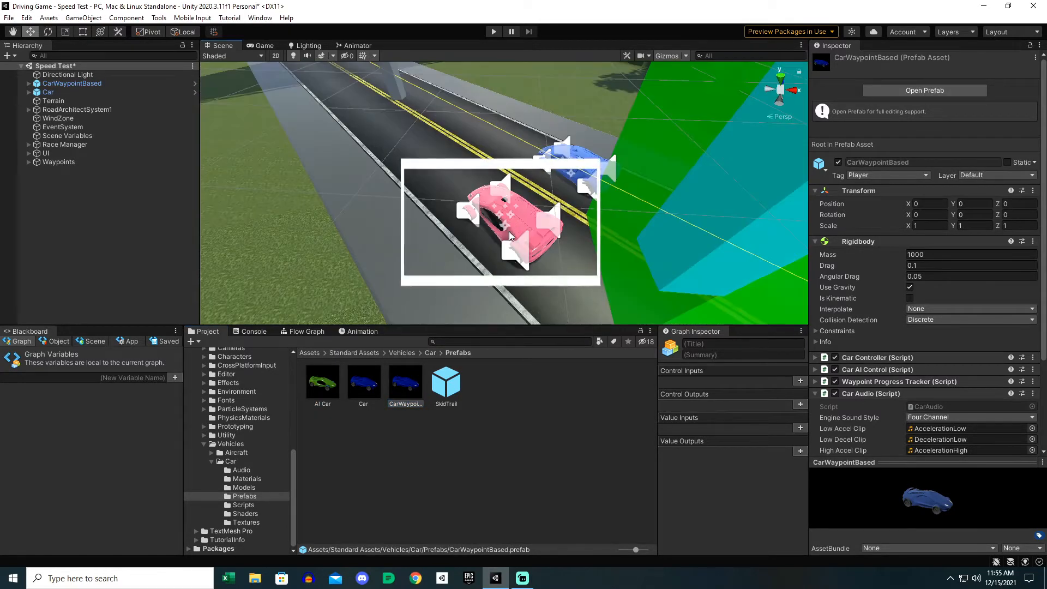
pyautogui.click(71, 83)
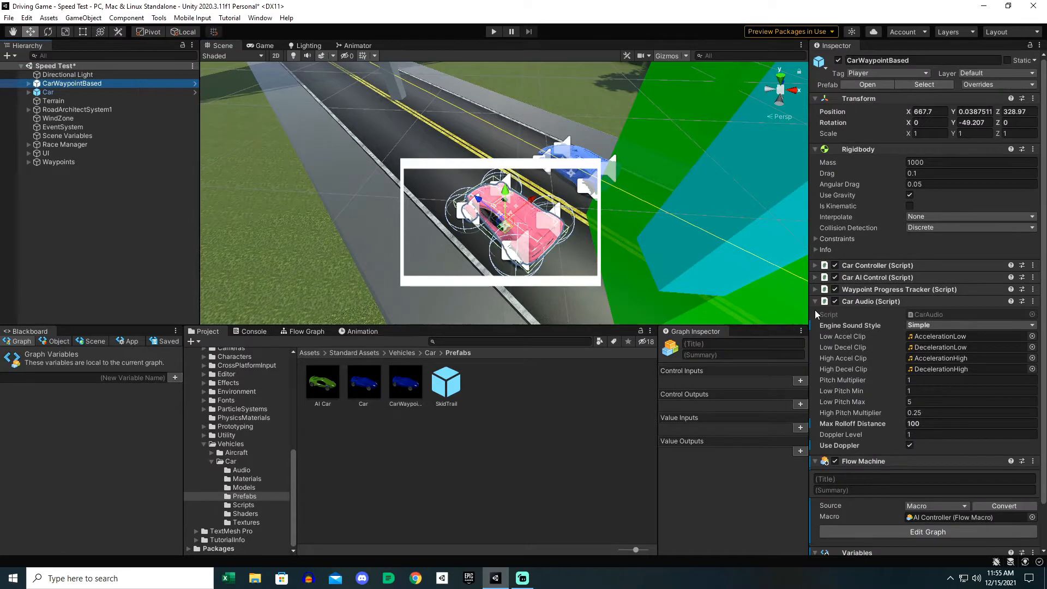
pyautogui.moveTo(865, 314)
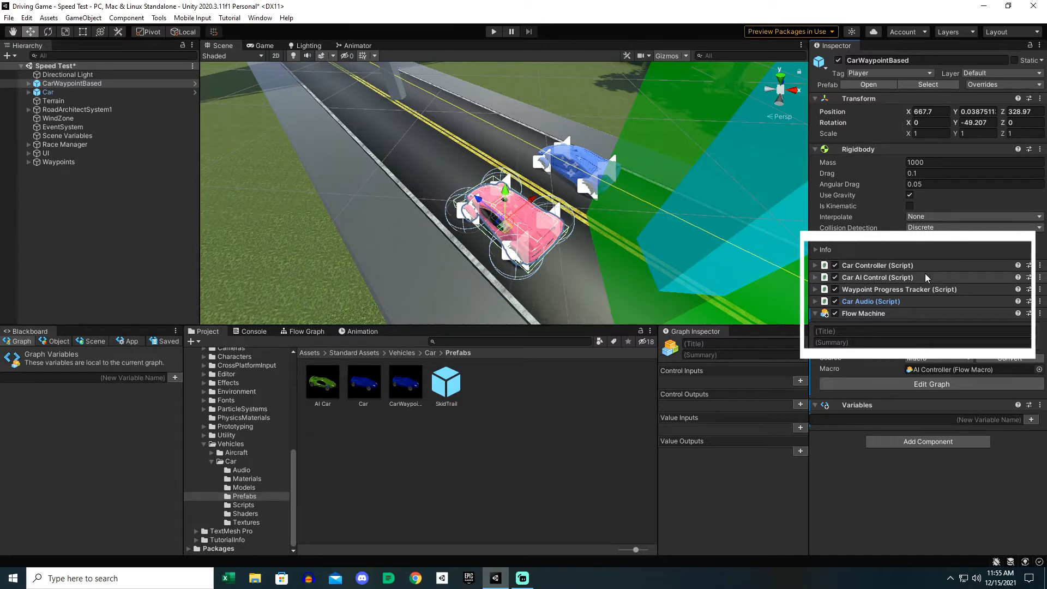
pyautogui.moveTo(927, 300)
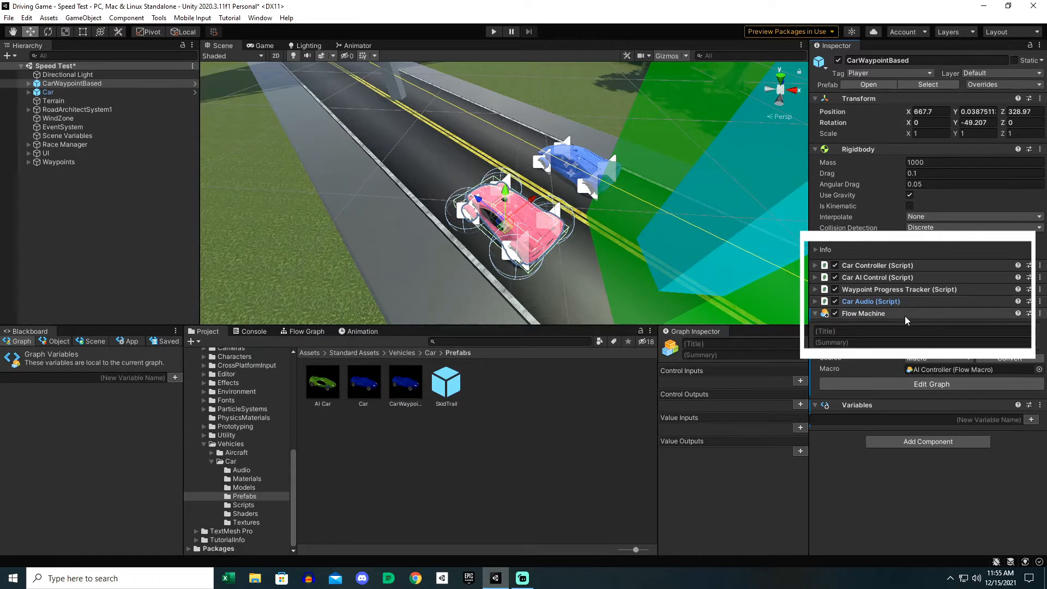
pyautogui.click(815, 313)
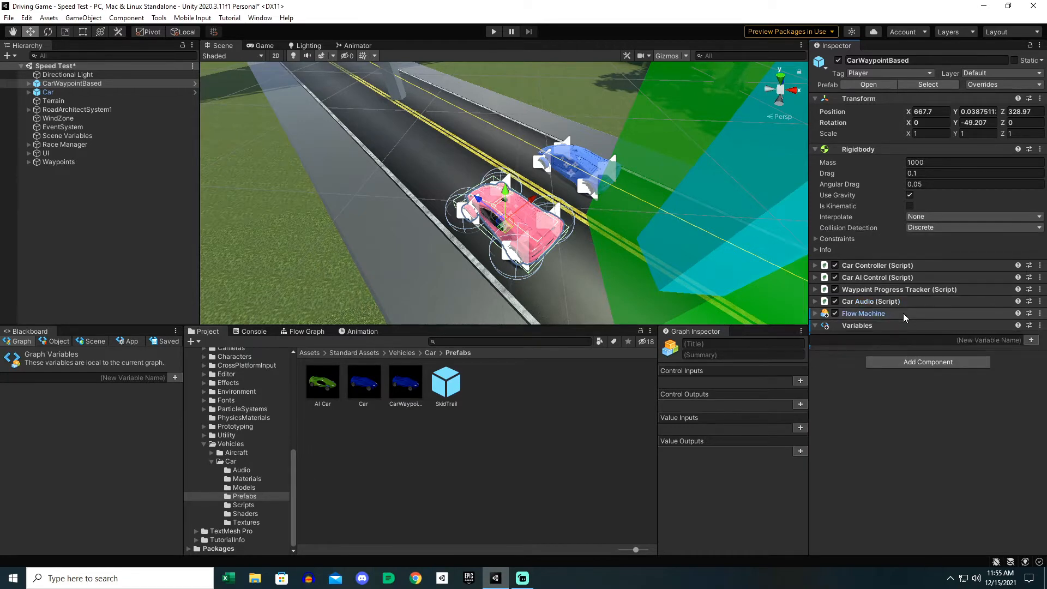
# - View the AI Controller flow graph full screen and check the race active scene variable
pyautogui.click(306, 330)
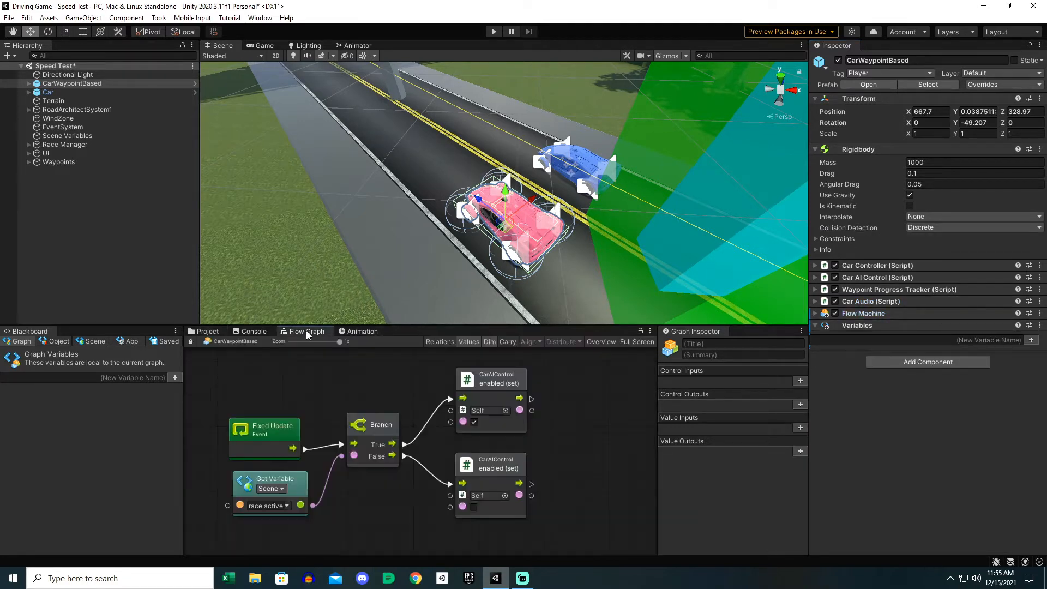
pyautogui.click(634, 331)
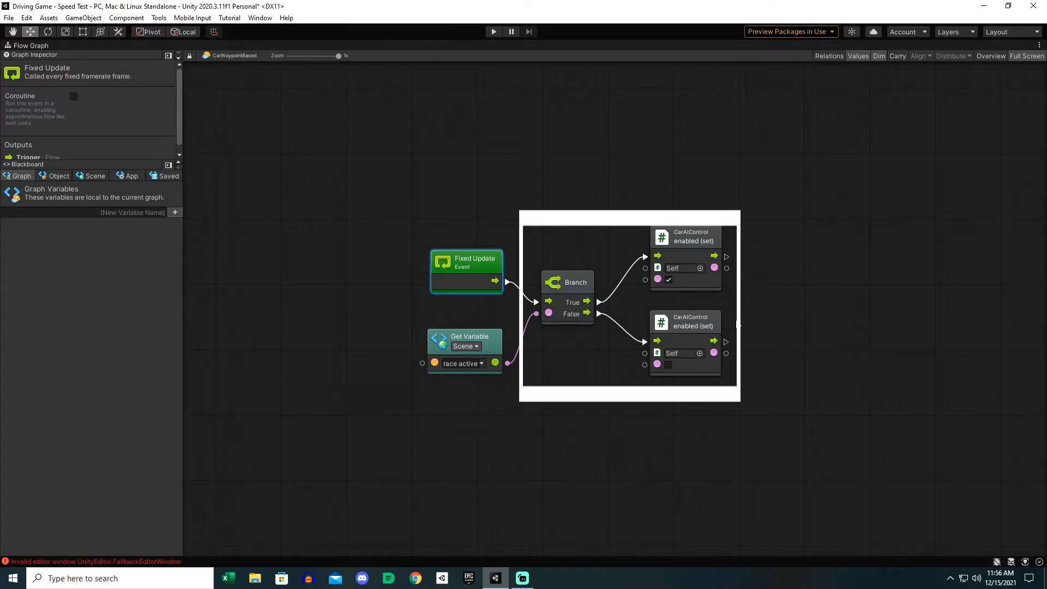
pyautogui.click(538, 400)
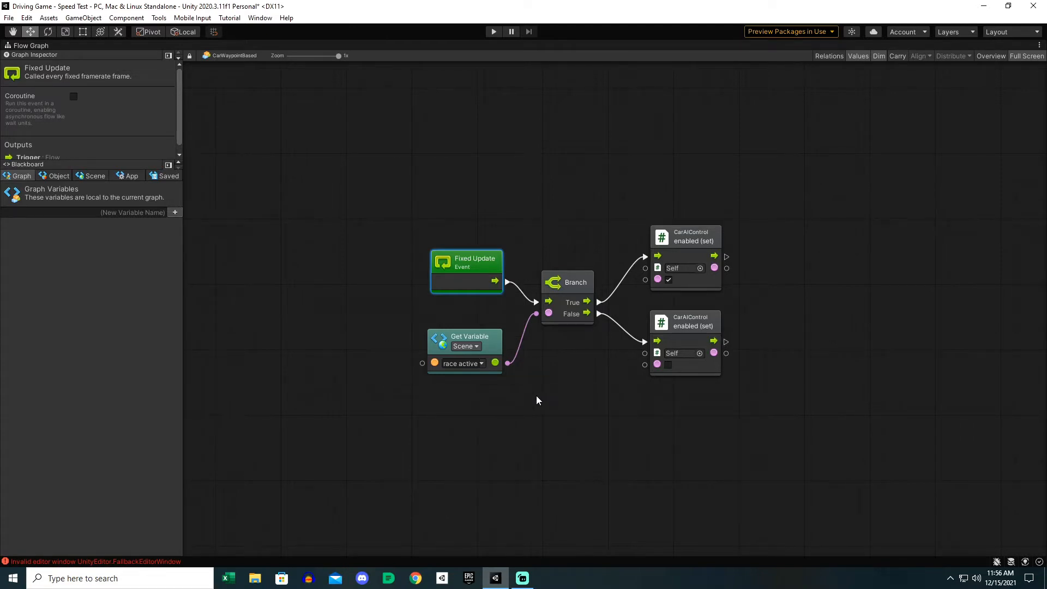
pyautogui.click(91, 175)
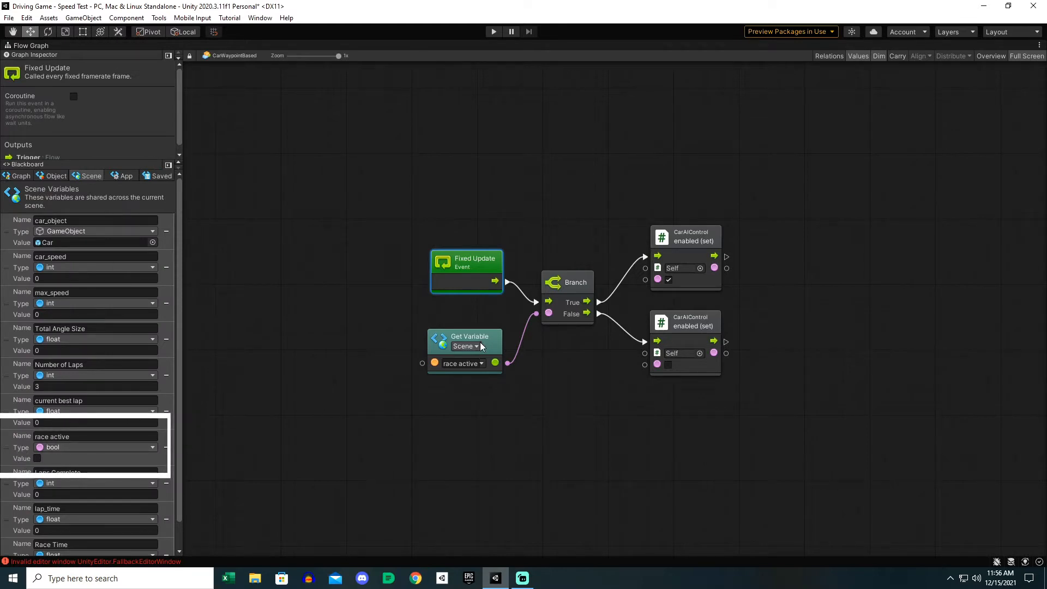
pyautogui.click(569, 282)
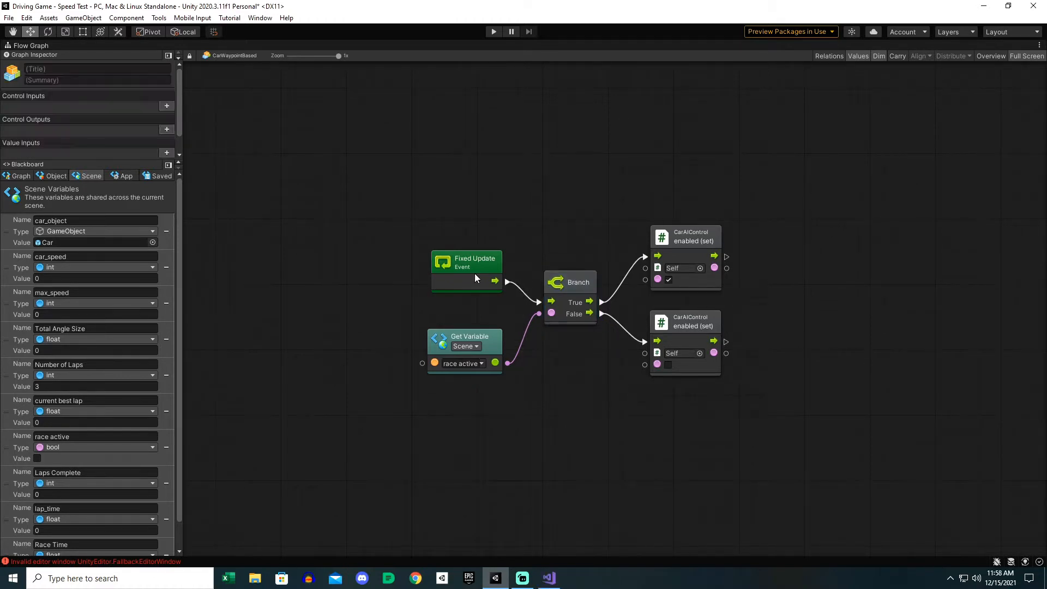
pyautogui.moveTo(461, 306)
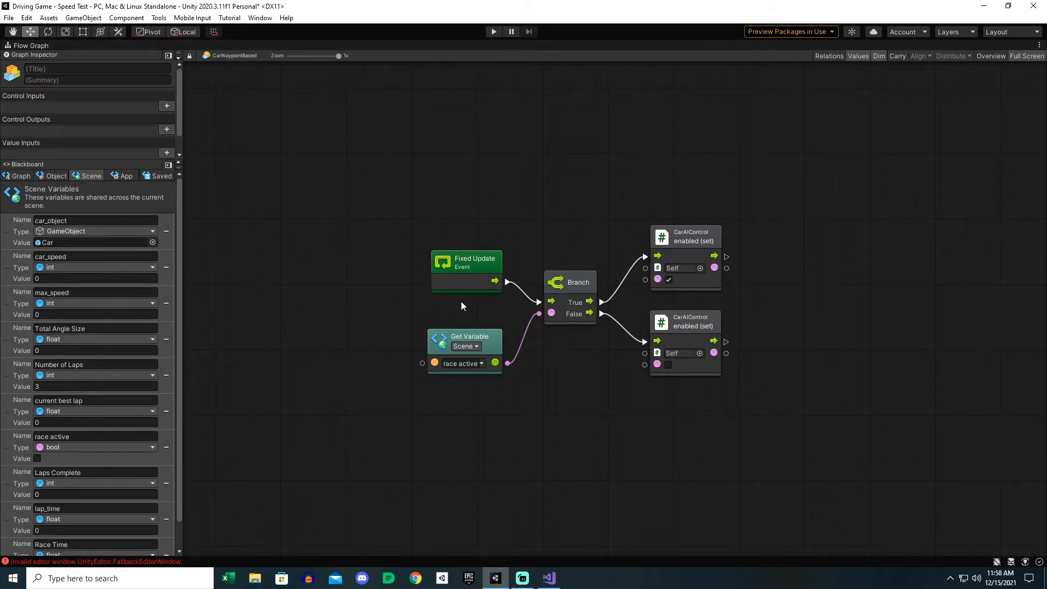
pyautogui.moveTo(493, 338)
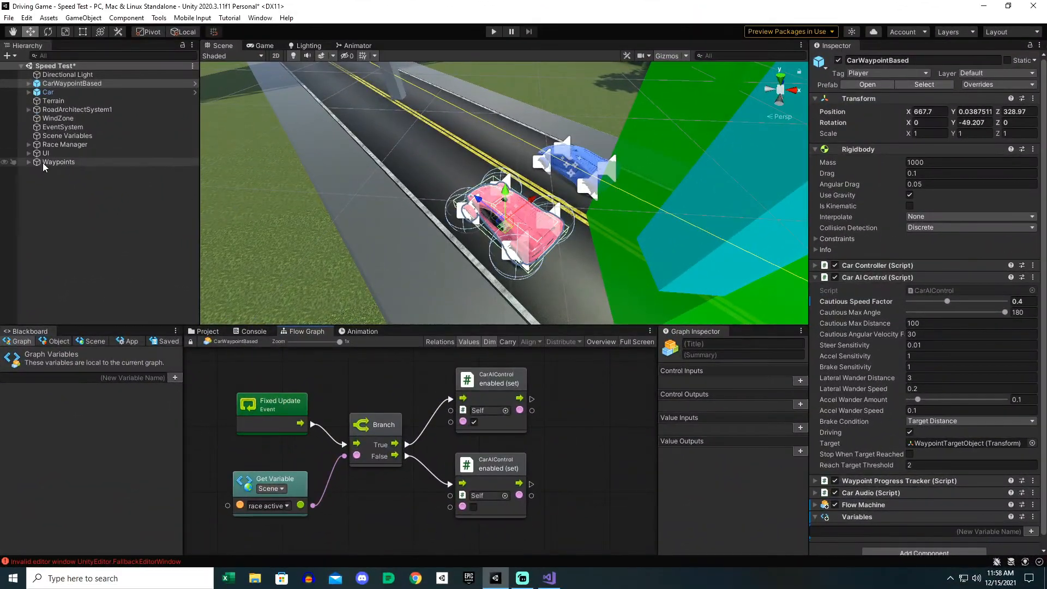
# - Expand Waypoints in the Hierarchy and select it to show its Waypoint Circuit
pyautogui.click(27, 162)
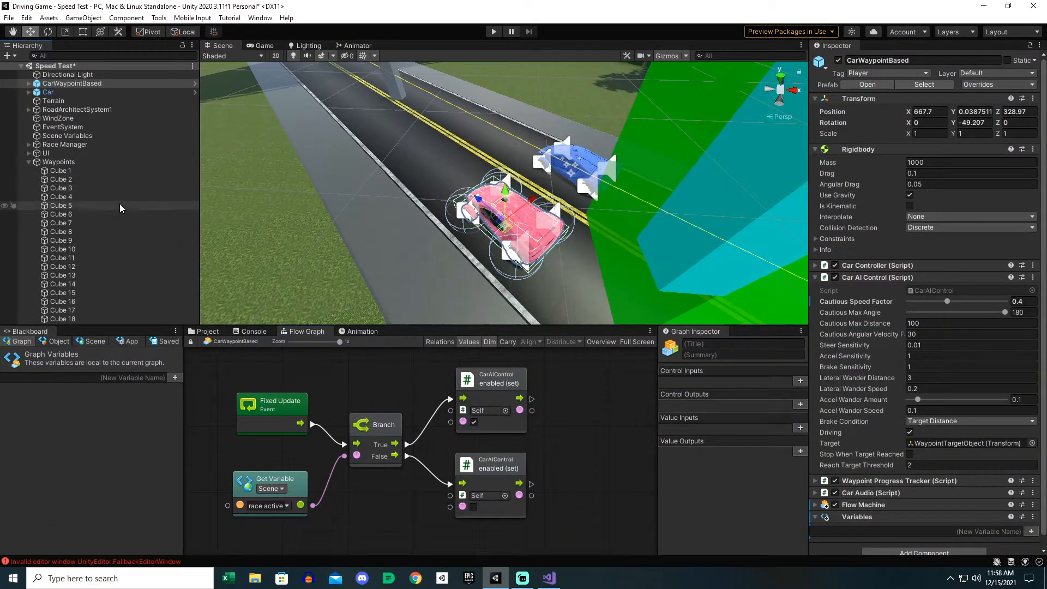
pyautogui.click(59, 161)
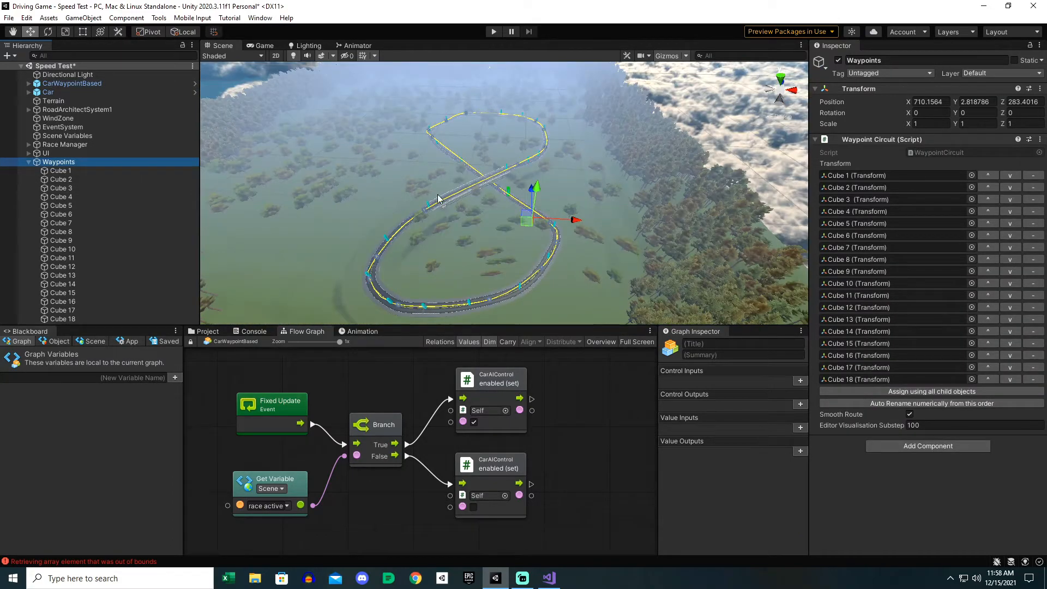
pyautogui.moveTo(486, 139)
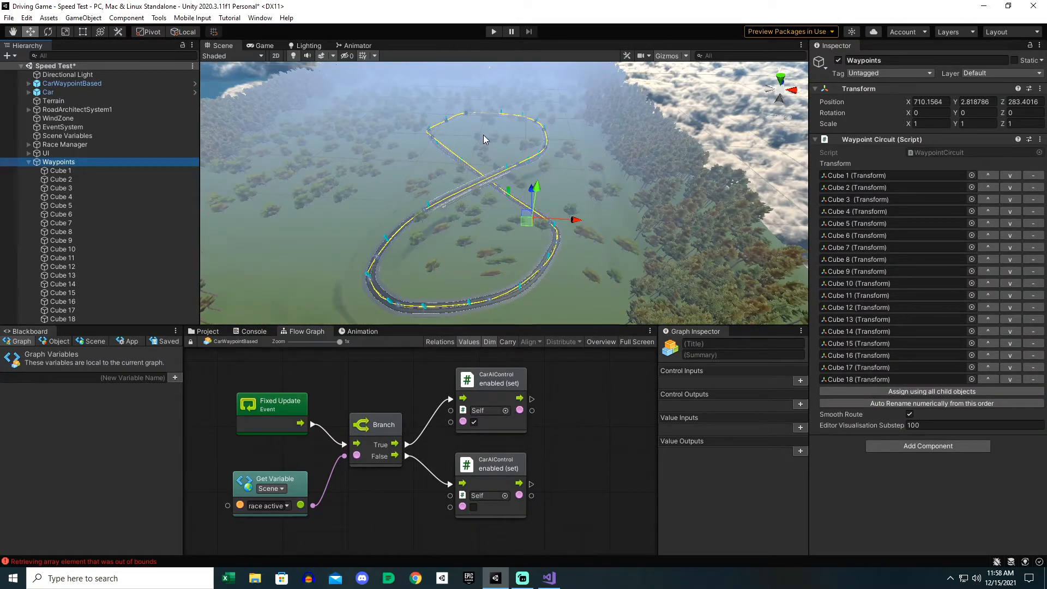
pyautogui.moveTo(480, 199)
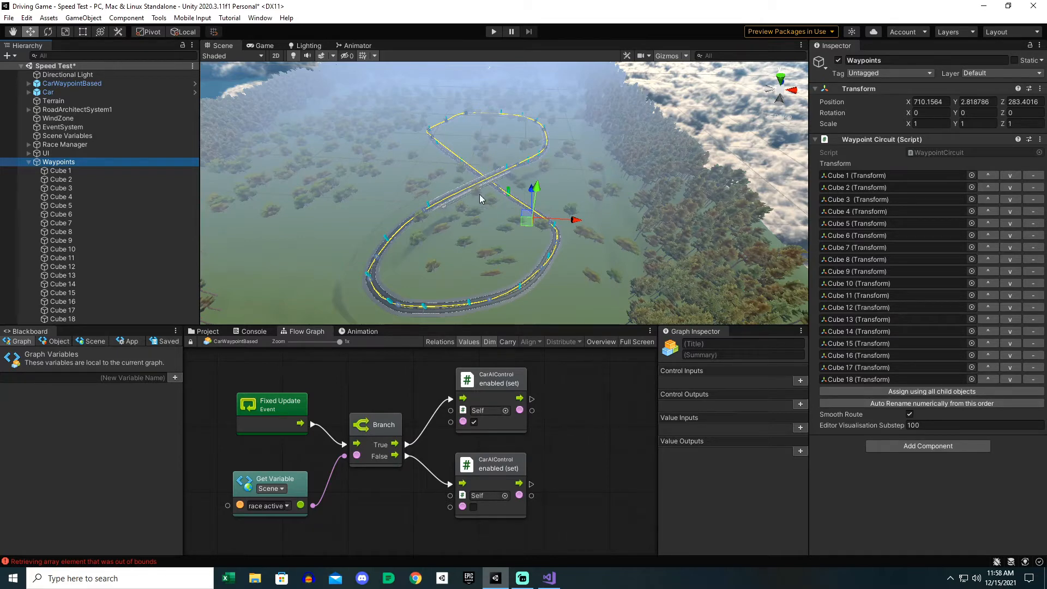
pyautogui.moveTo(124, 162)
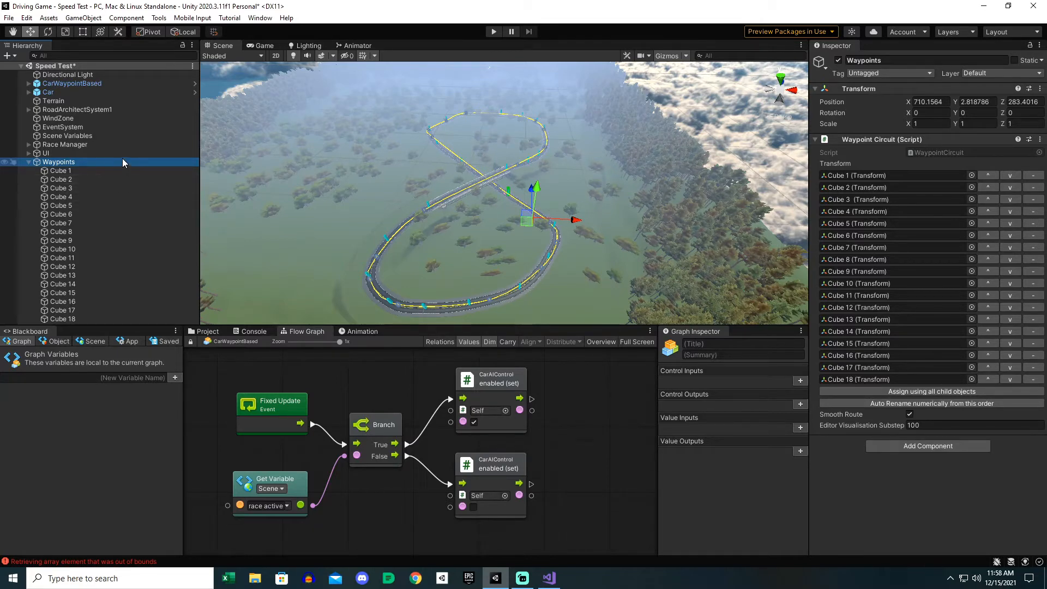
pyautogui.moveTo(78, 167)
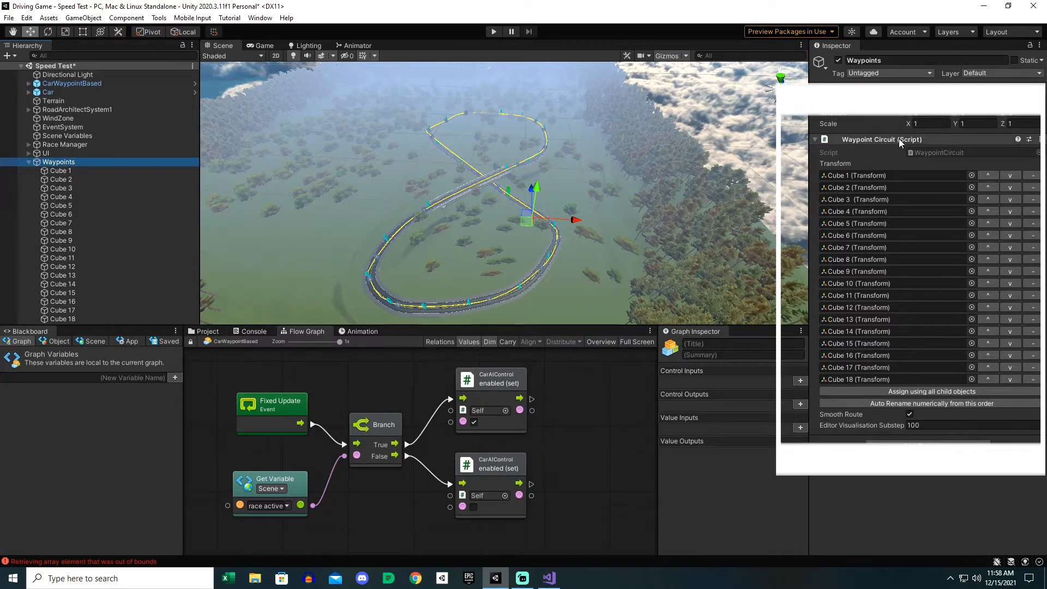
# - View the WaypointCircuit script in Standard Assets Utility, then reselect Waypoints
pyautogui.click(584, 381)
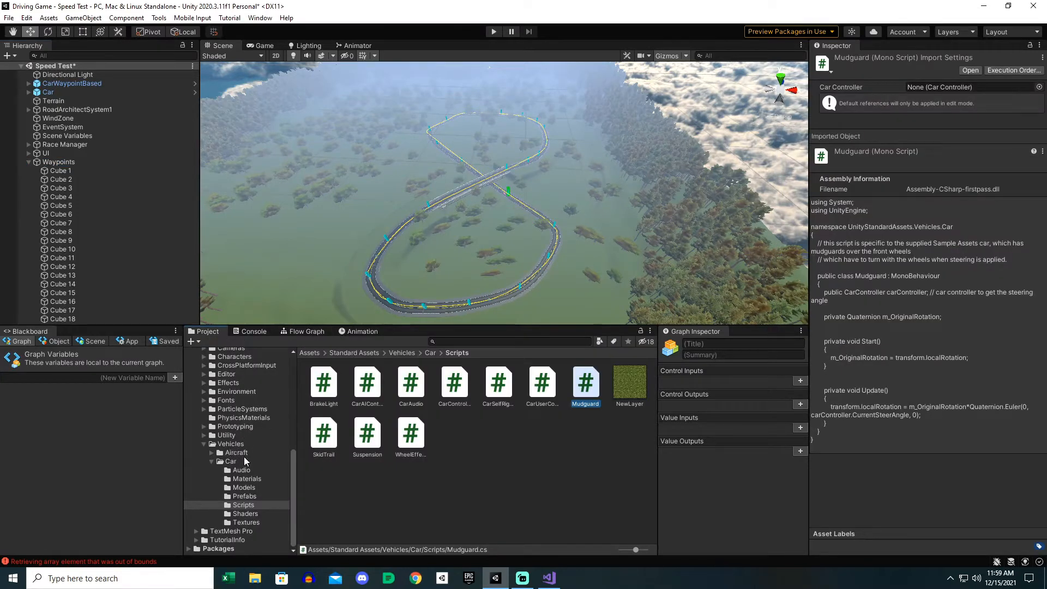
pyautogui.click(226, 468)
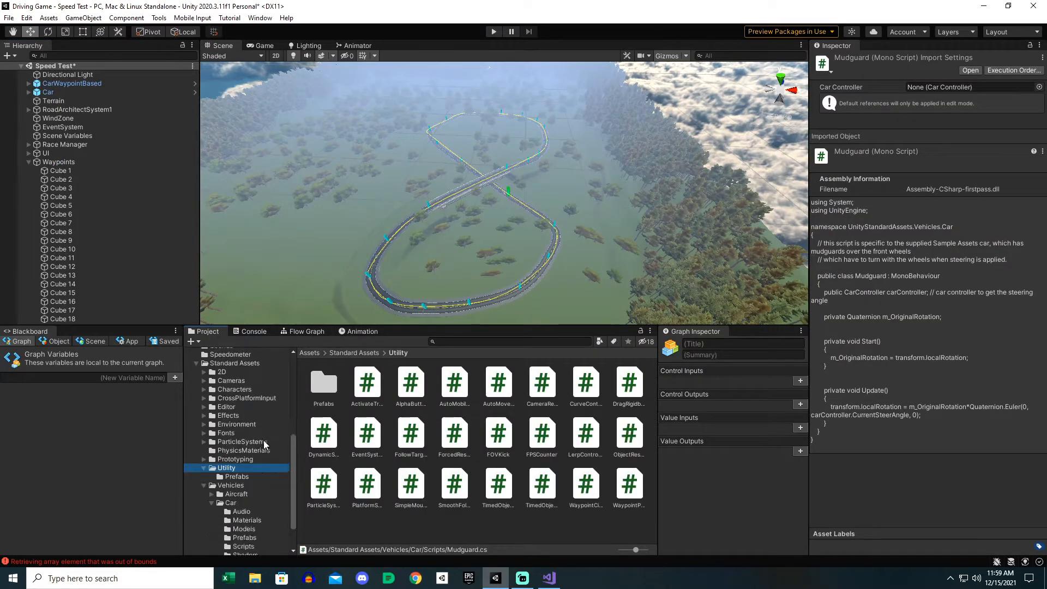
pyautogui.moveTo(494, 523)
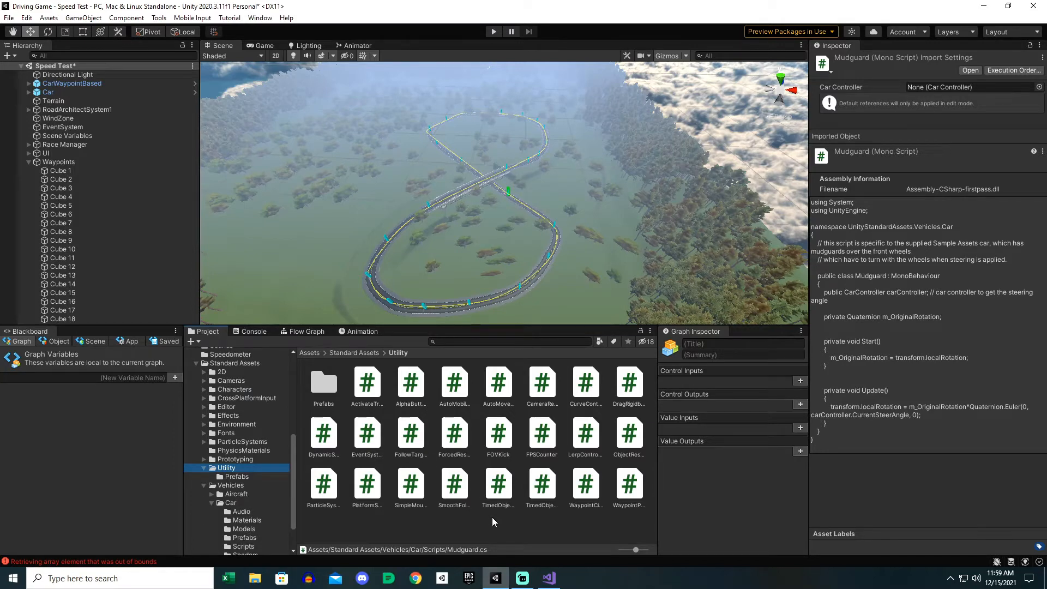
pyautogui.moveTo(547, 523)
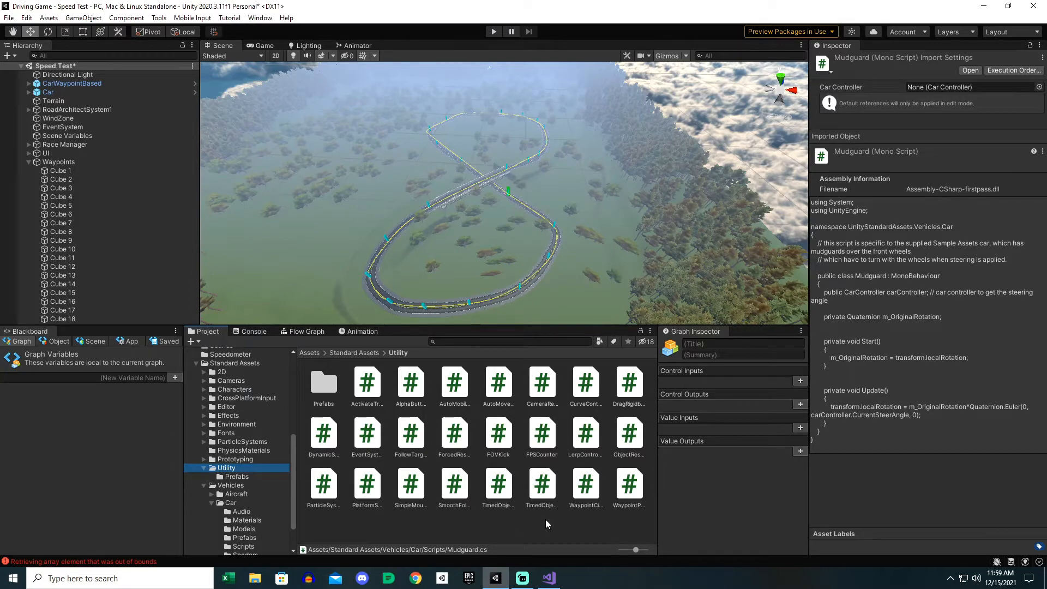
pyautogui.click(586, 485)
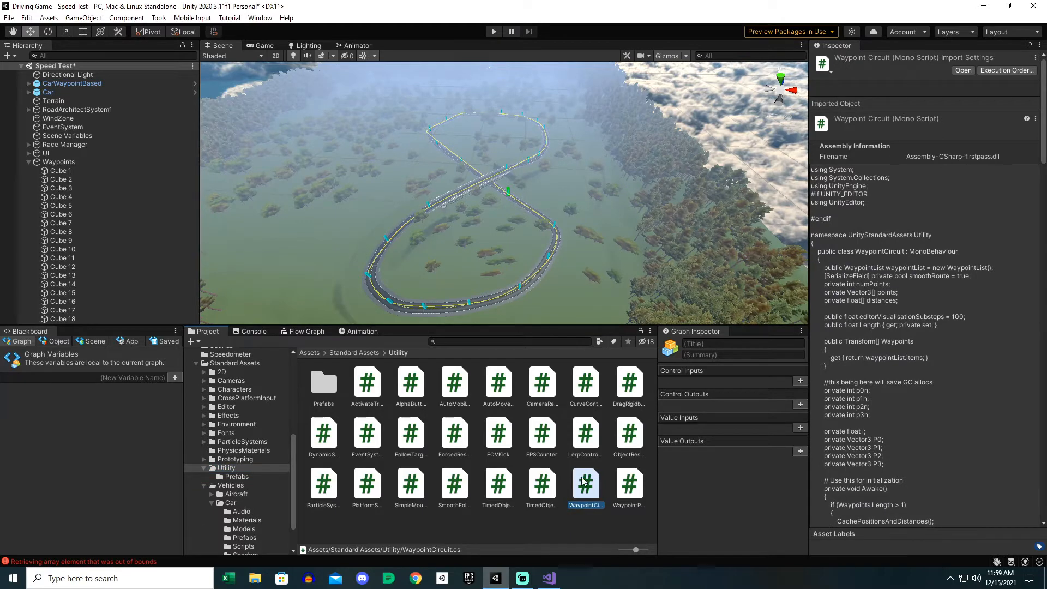
pyautogui.click(58, 162)
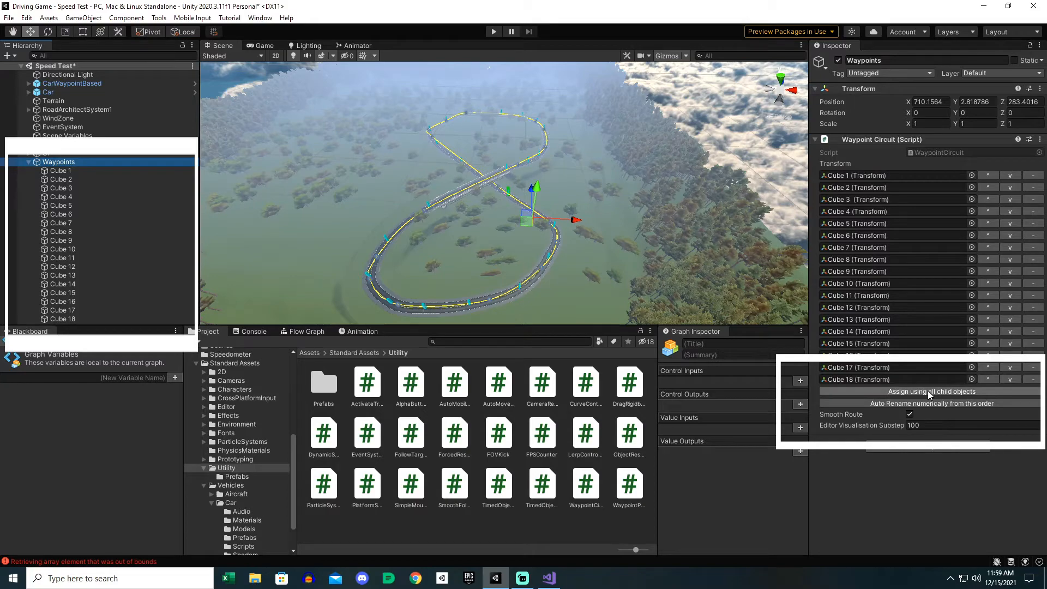
pyautogui.moveTo(544, 277)
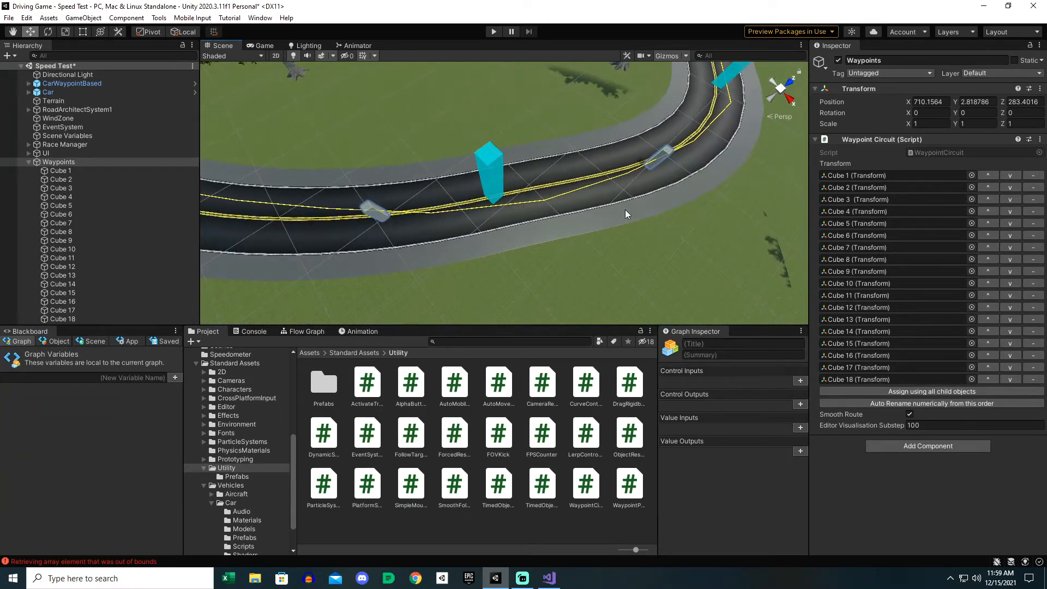
# - Drag waypoint Cube 16 from the road's edge to the middle of the road
pyautogui.click(382, 210)
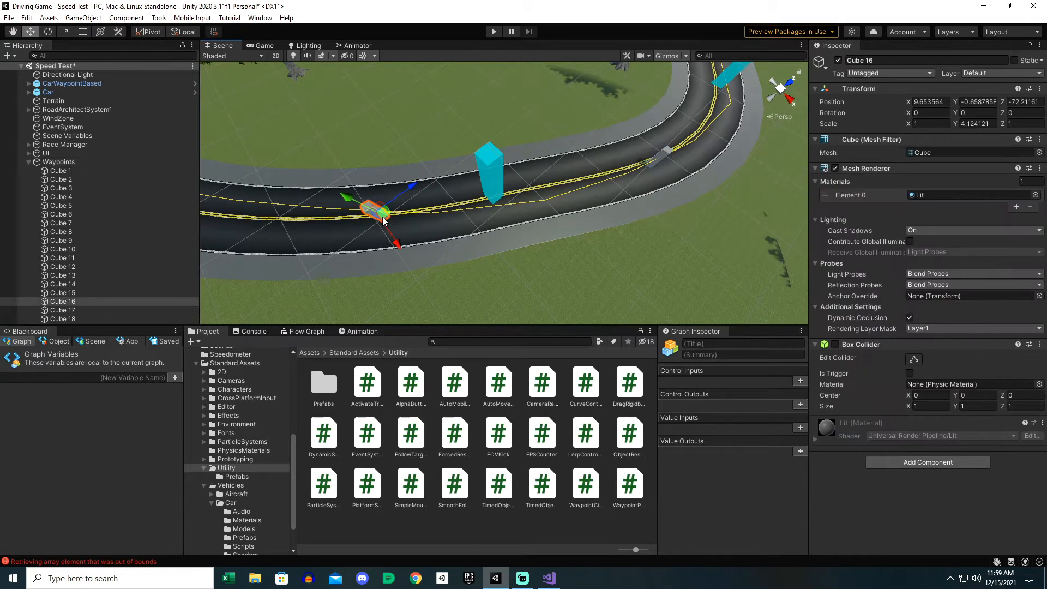
pyautogui.moveTo(381, 214); pyautogui.dragTo(328, 217)
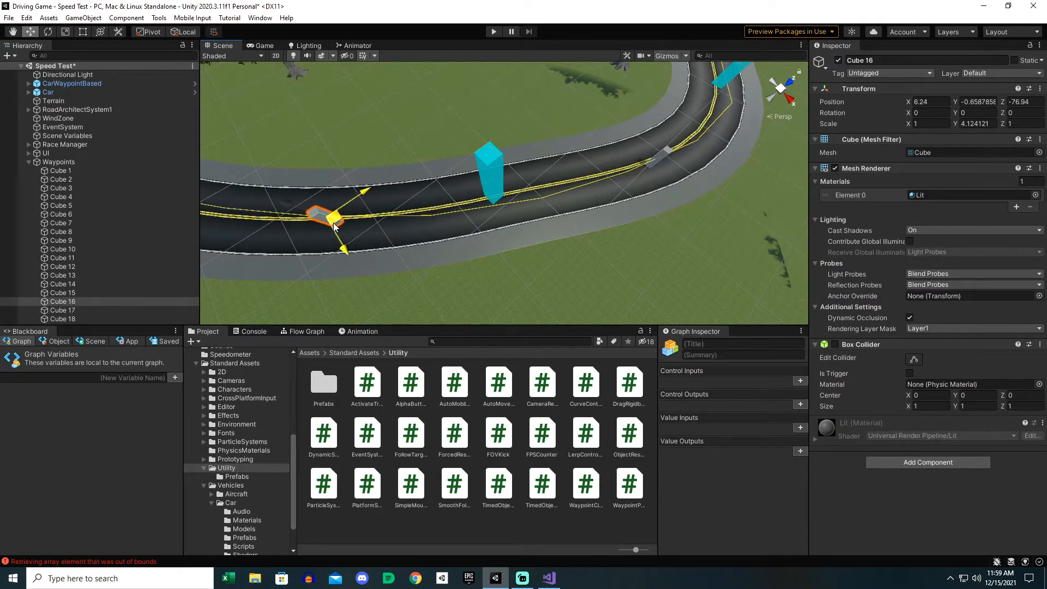
pyautogui.moveTo(327, 217); pyautogui.dragTo(247, 224)
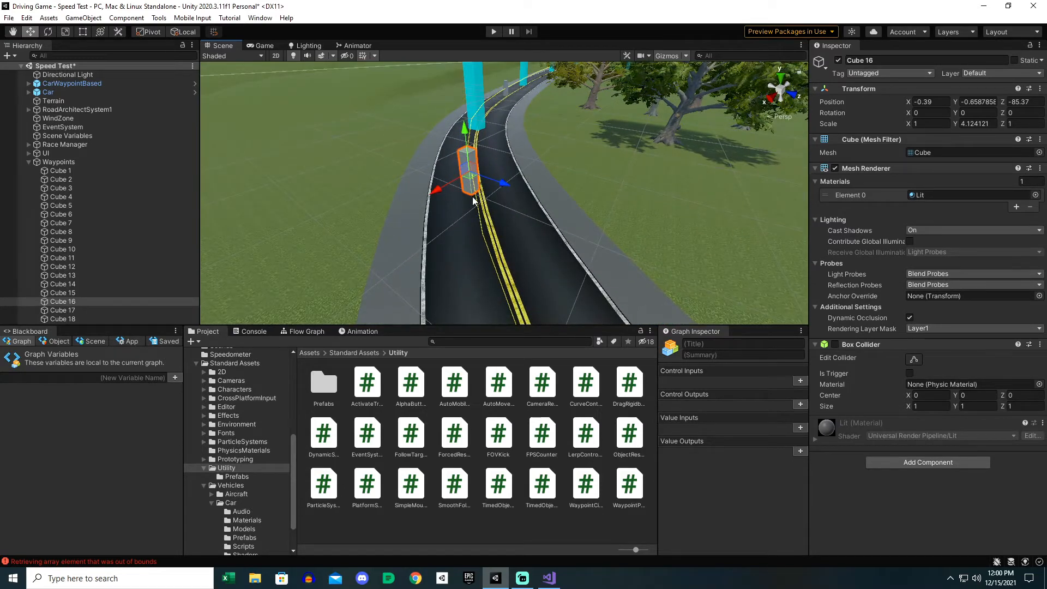
pyautogui.moveTo(514, 209)
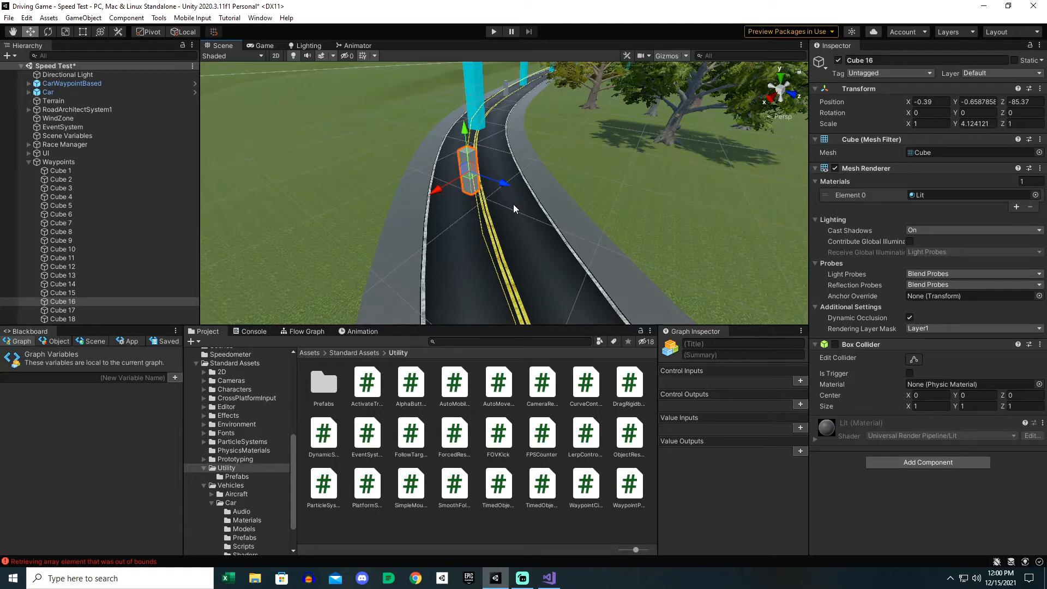
pyautogui.moveTo(523, 226)
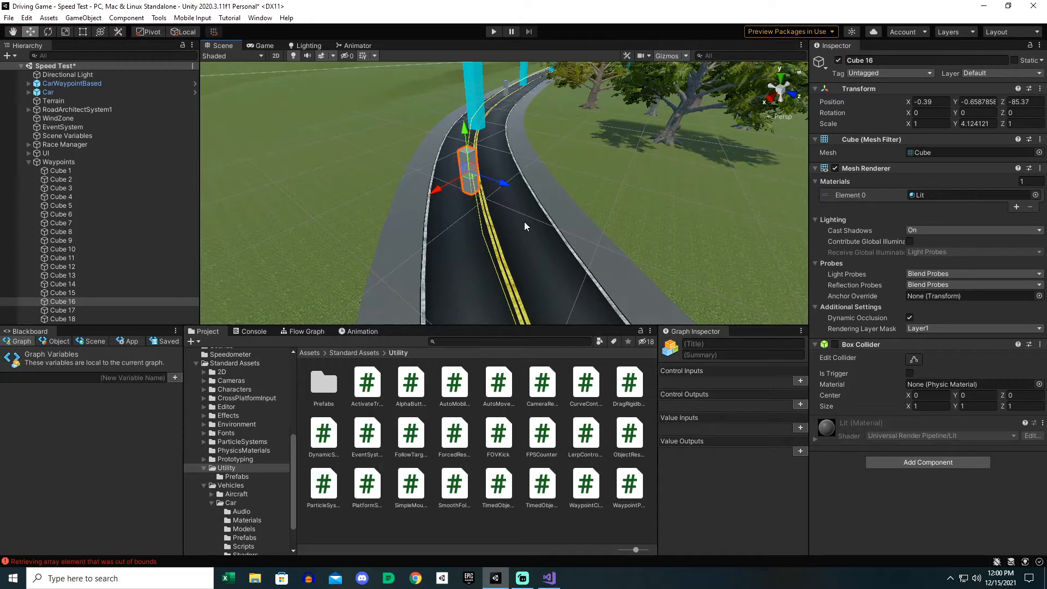
# - Select CarWaypointBased and open its CarAIControl script in Visual Studio
pyautogui.click(72, 82)
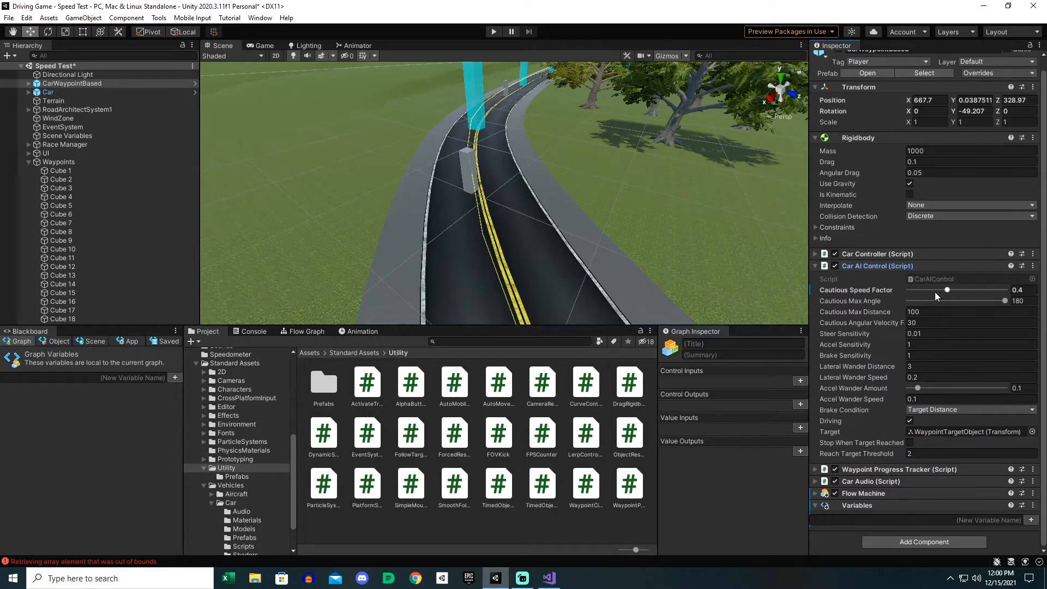
pyautogui.moveTo(967, 293)
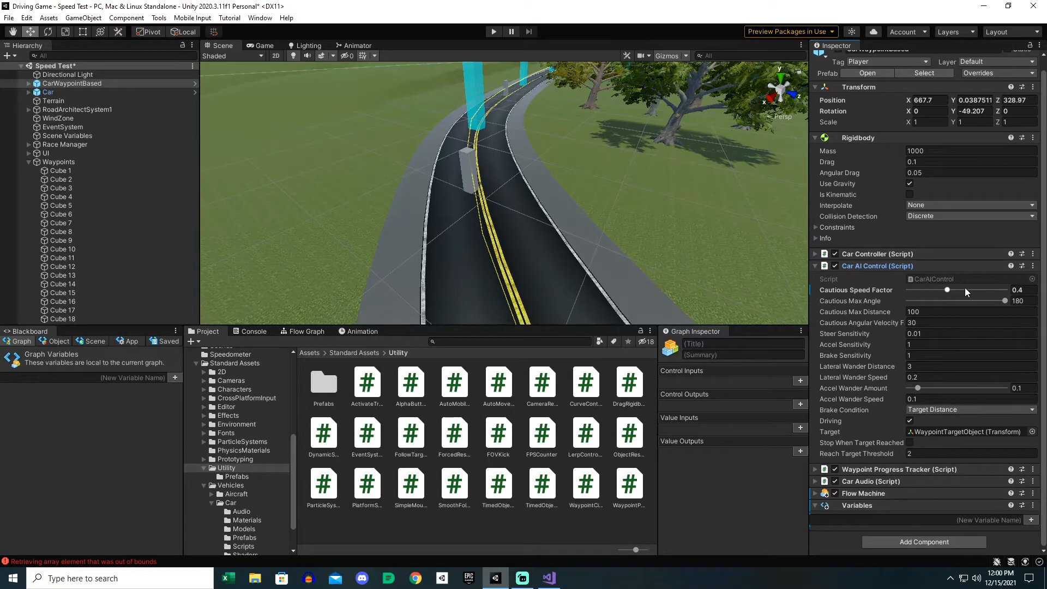
pyautogui.moveTo(945, 294)
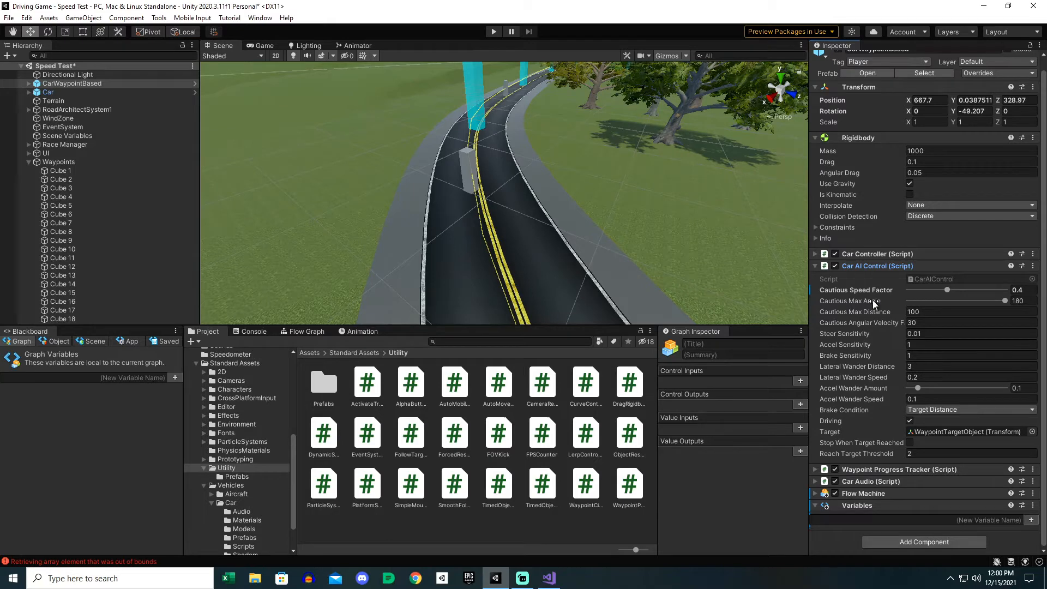
pyautogui.click(935, 278)
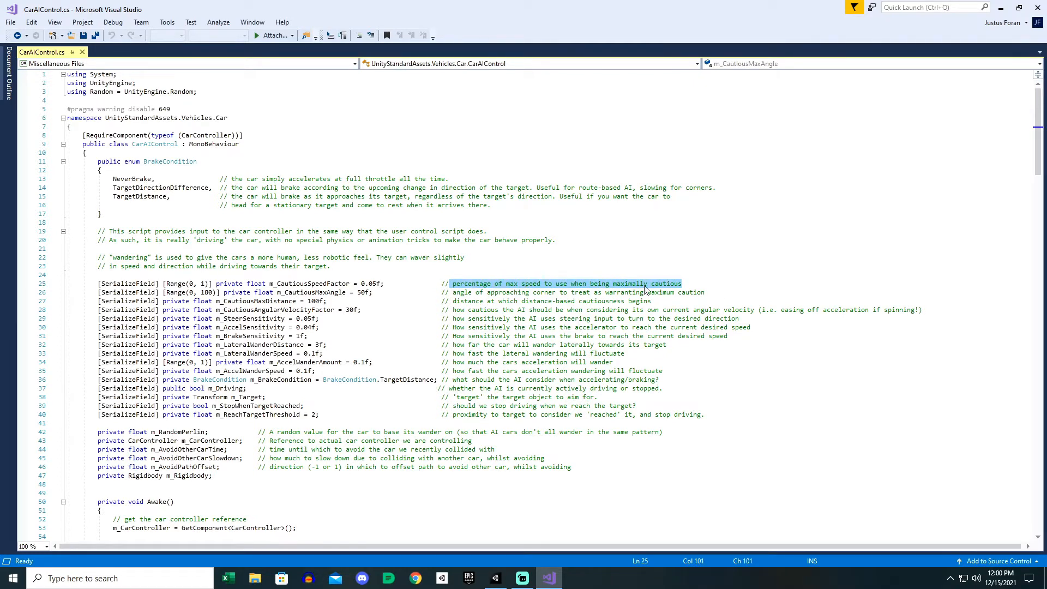
# - Read the cautious-driving comments on lines 25–27, then return to Unity
pyautogui.click(685, 283)
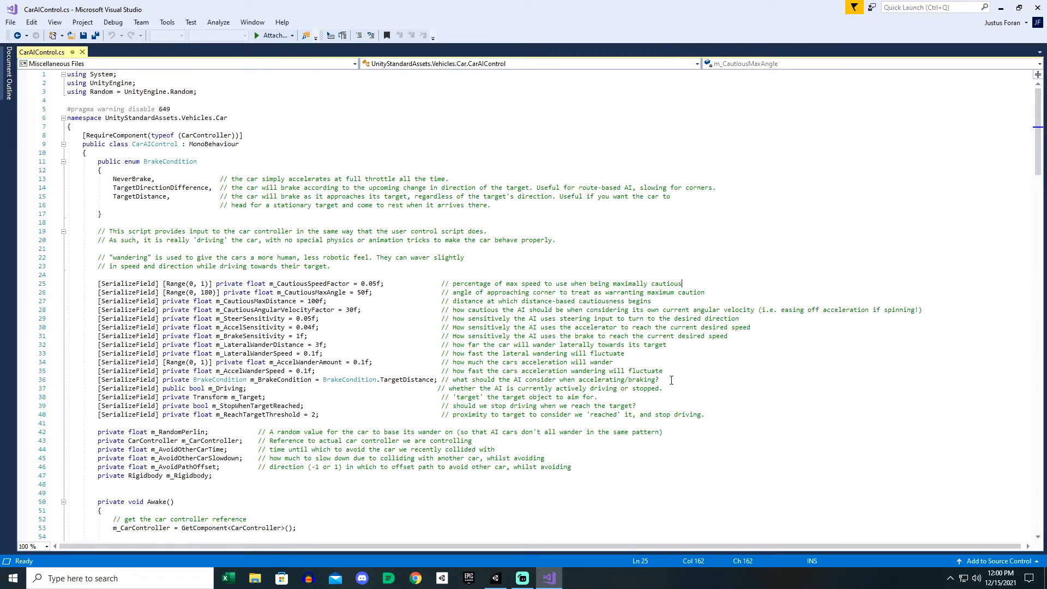
pyautogui.click(494, 578)
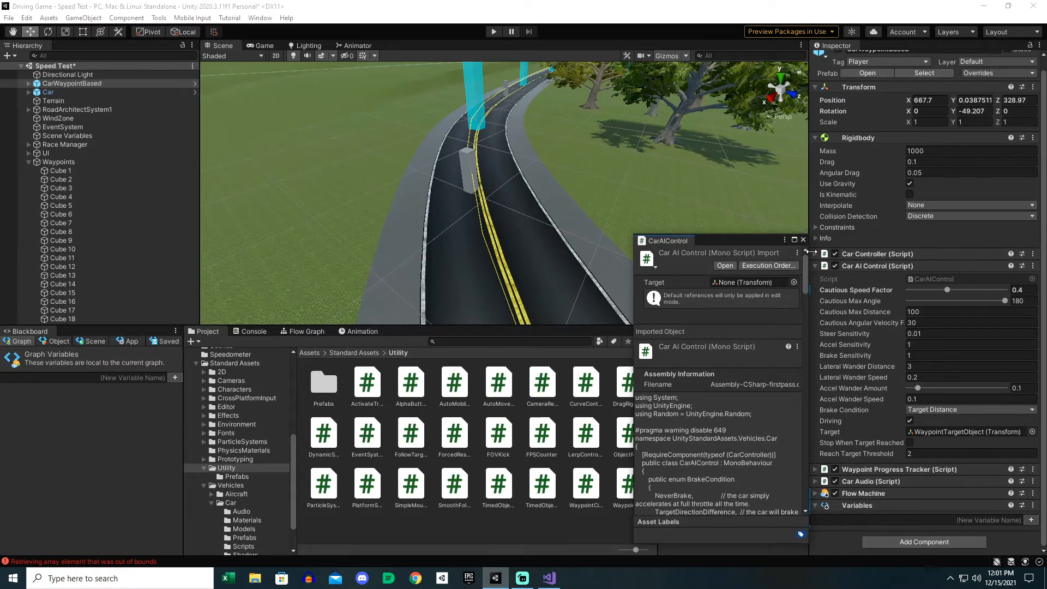
# - Review Cautious Speed Factor, Max Angle and Max Distance, then return to the CarAIControl code
pyautogui.scroll(-3)
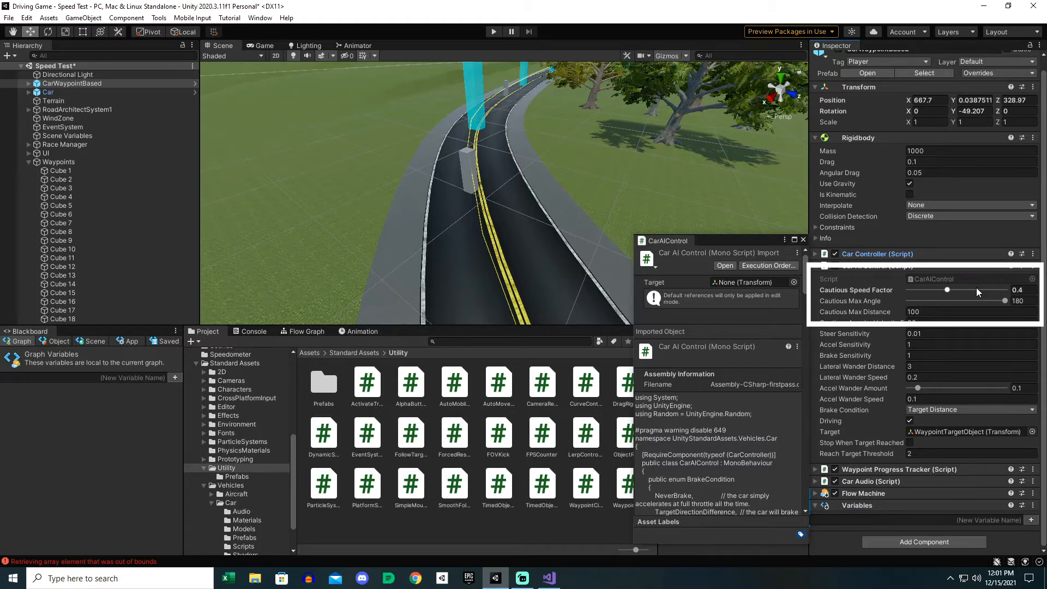
pyautogui.click(816, 266)
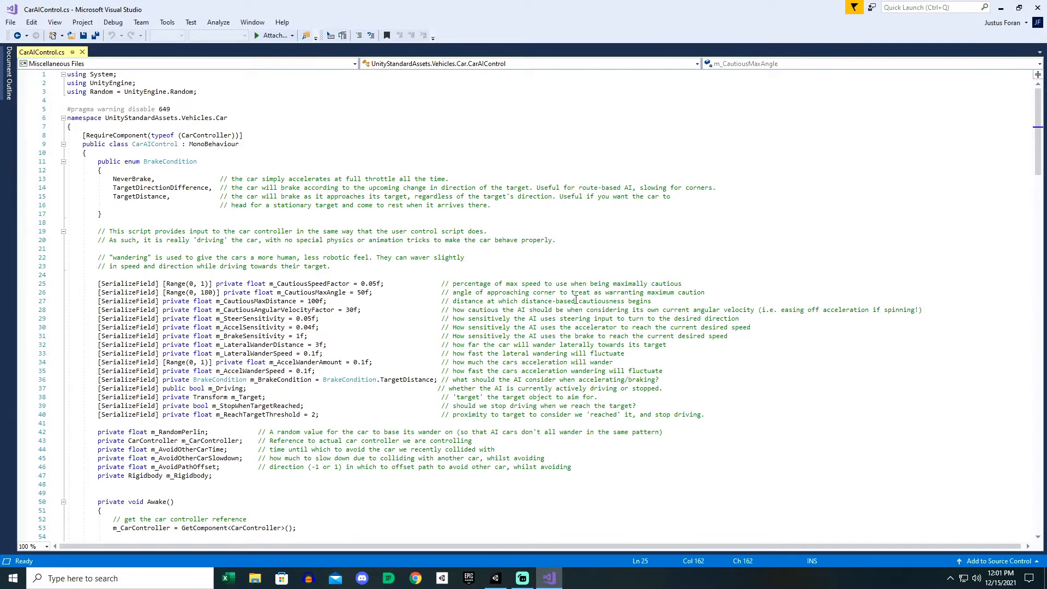
pyautogui.moveTo(586, 298)
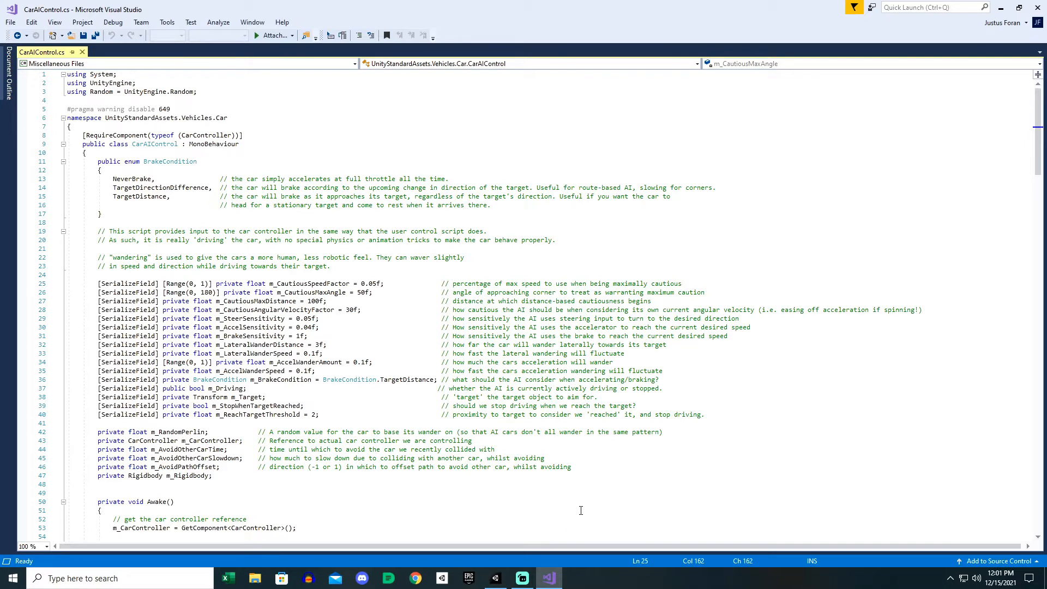
pyautogui.moveTo(495, 578)
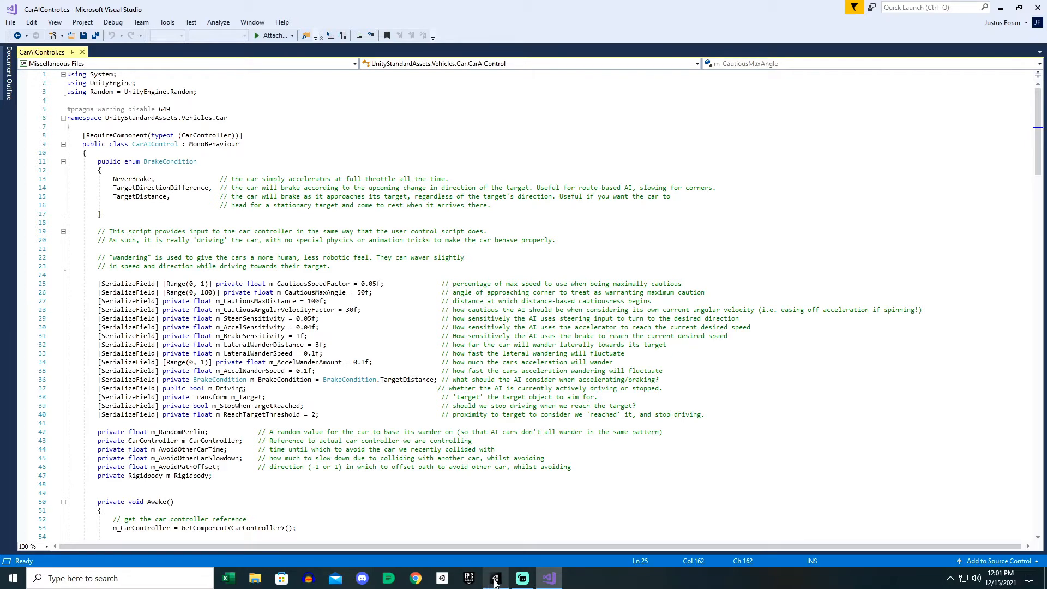
# - Compare script comments with Unity and lower Cautious Max Angle from 180 to 73
pyautogui.click(495, 578)
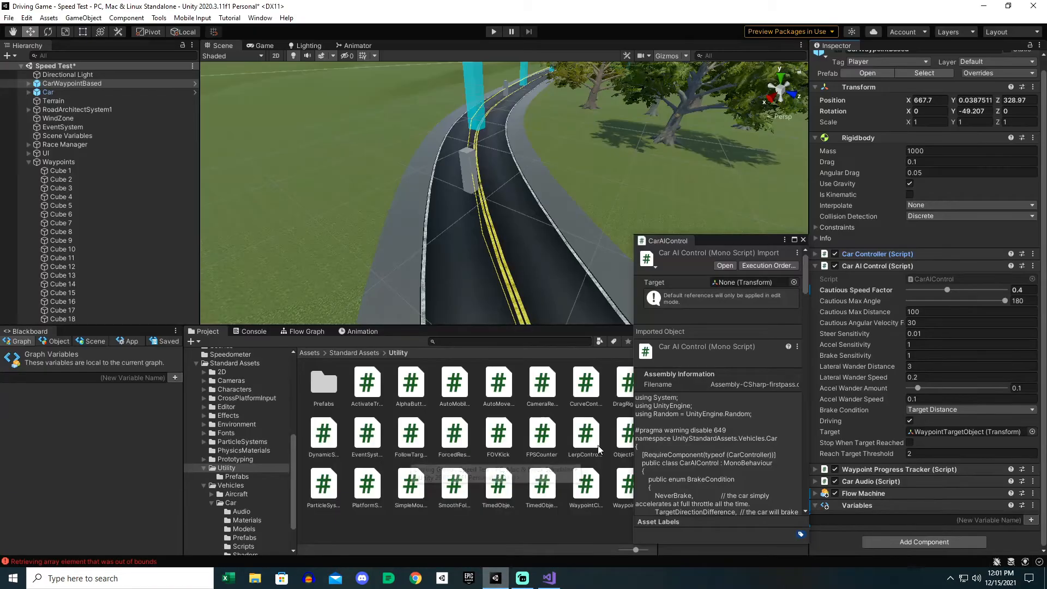
pyautogui.moveTo(609, 274)
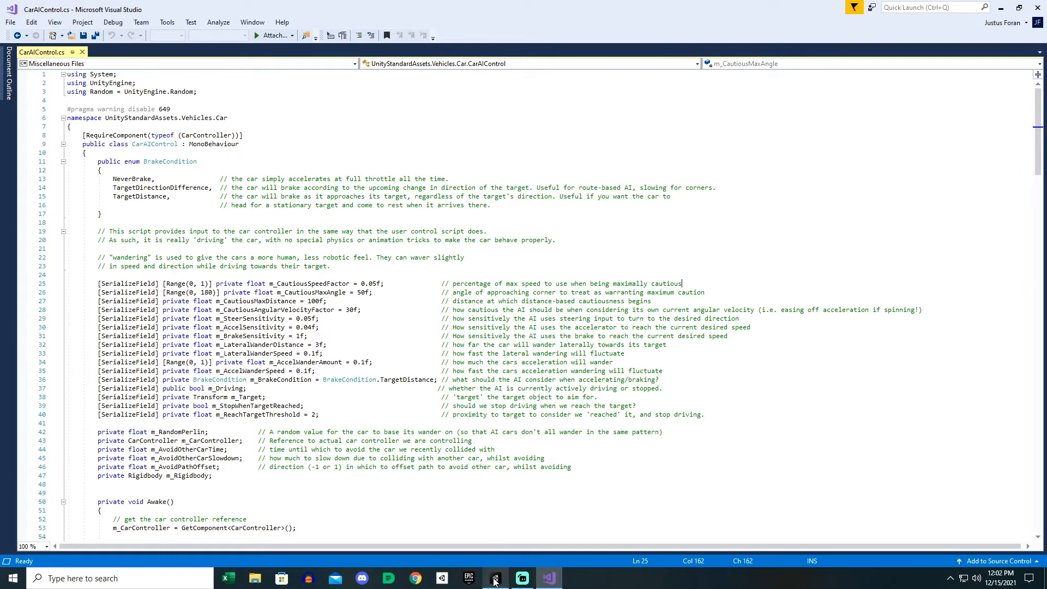
pyautogui.click(494, 578)
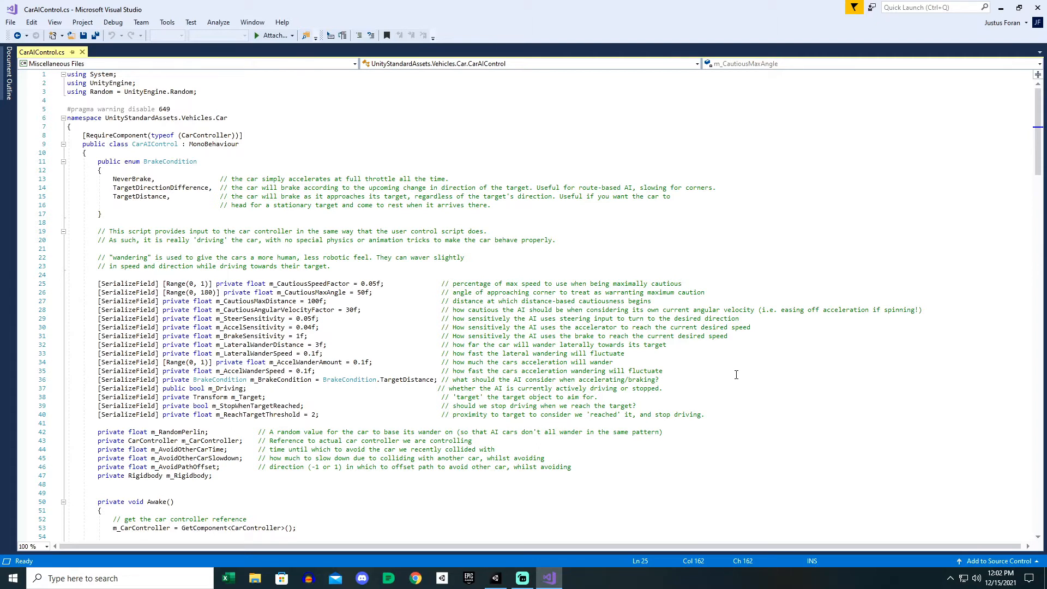
pyautogui.moveTo(495, 577)
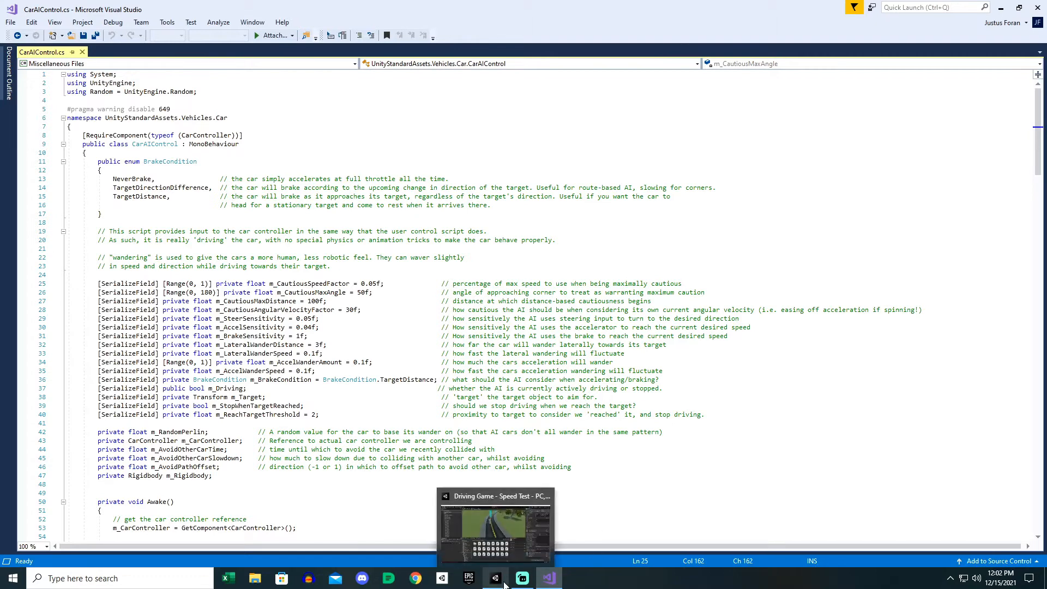
pyautogui.click(495, 578)
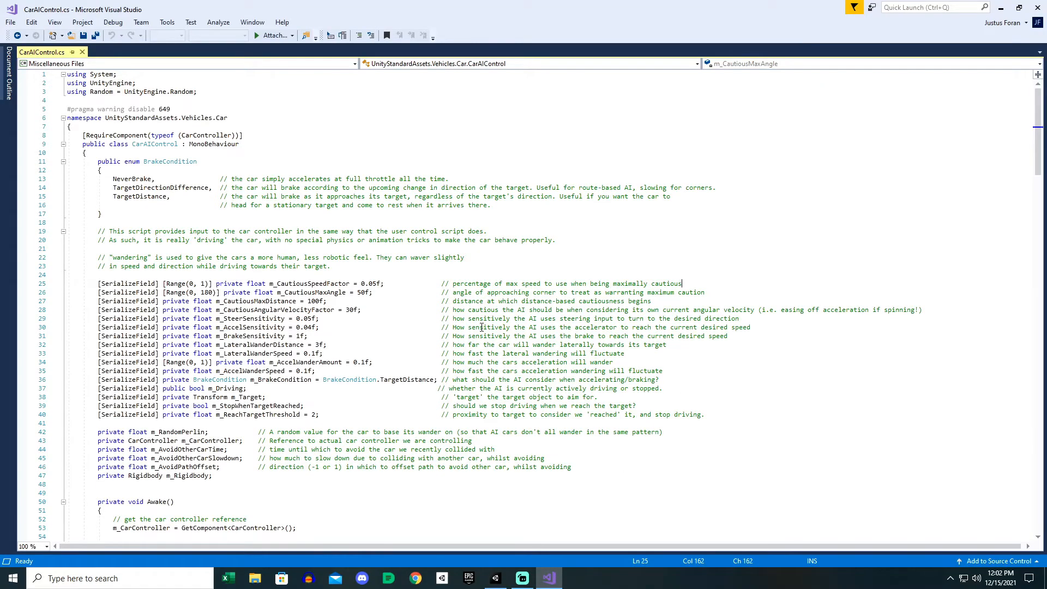
pyautogui.moveTo(590, 328)
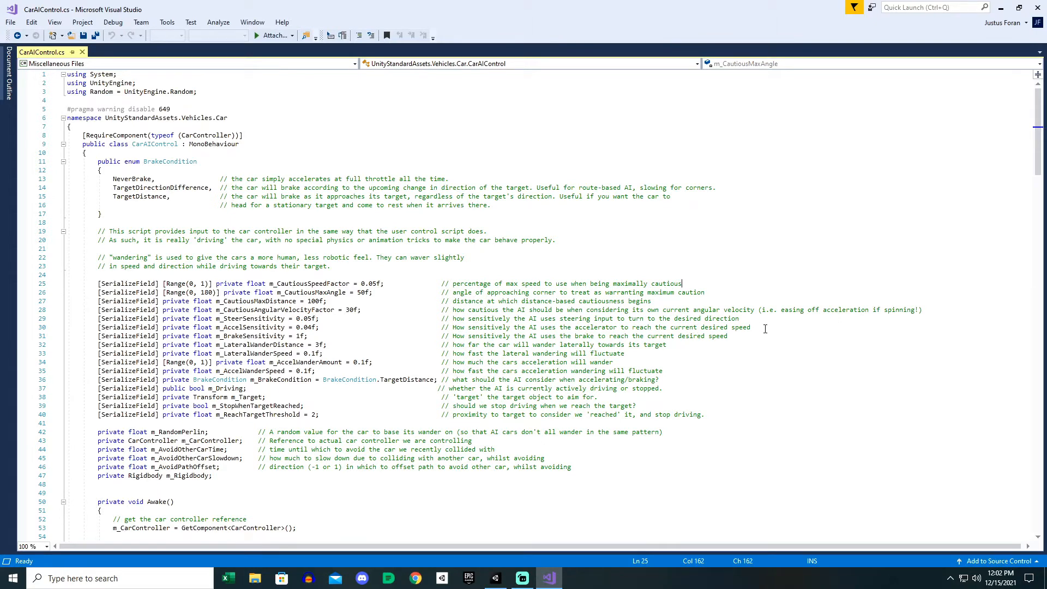
pyautogui.moveTo(746, 340)
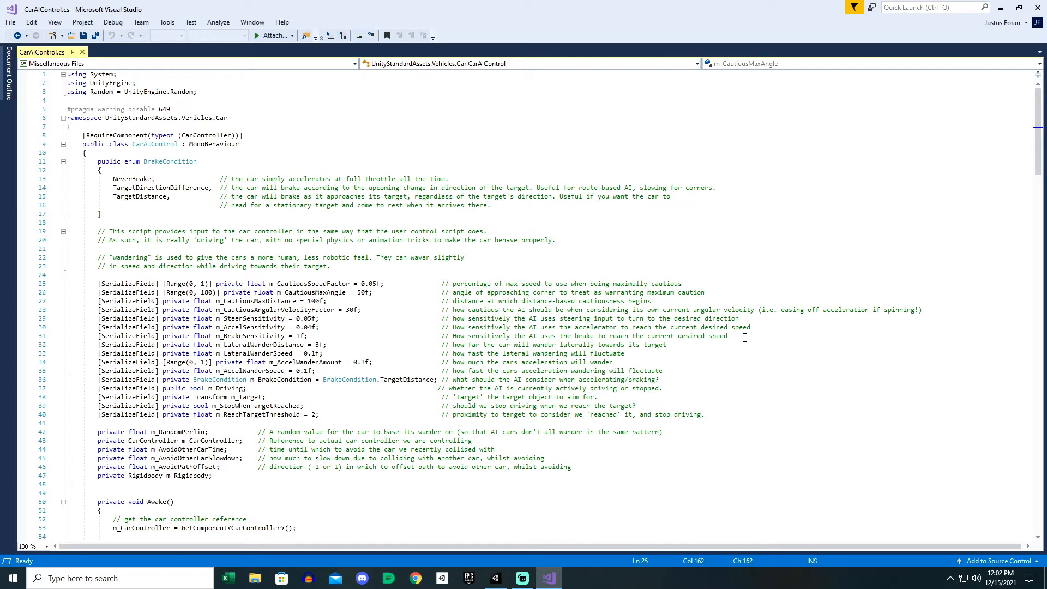
pyautogui.click(494, 578)
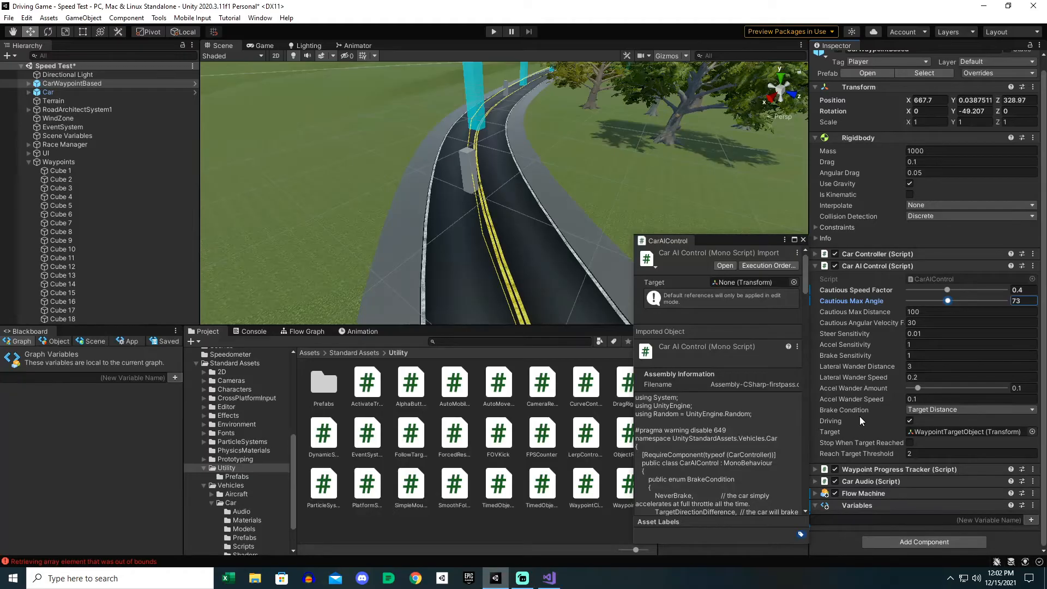
pyautogui.moveTo(825, 391)
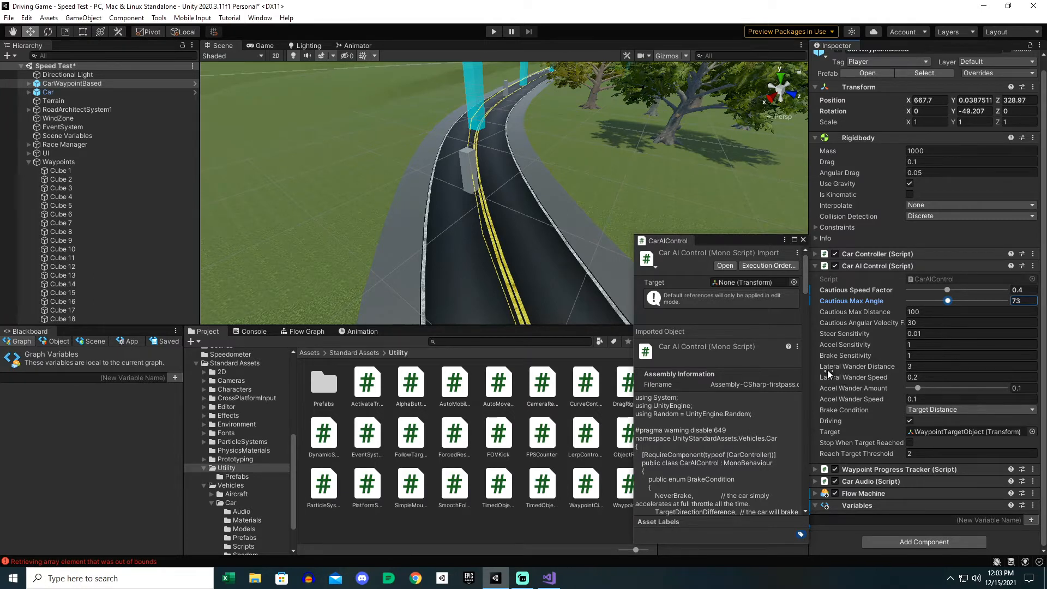
pyautogui.moveTo(550, 578)
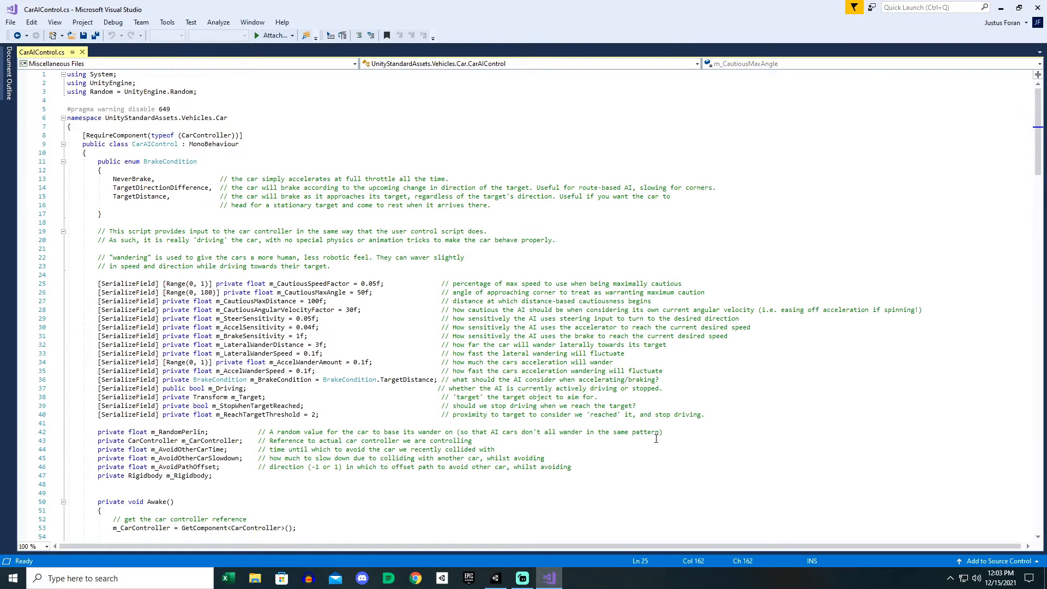
pyautogui.click(683, 283)
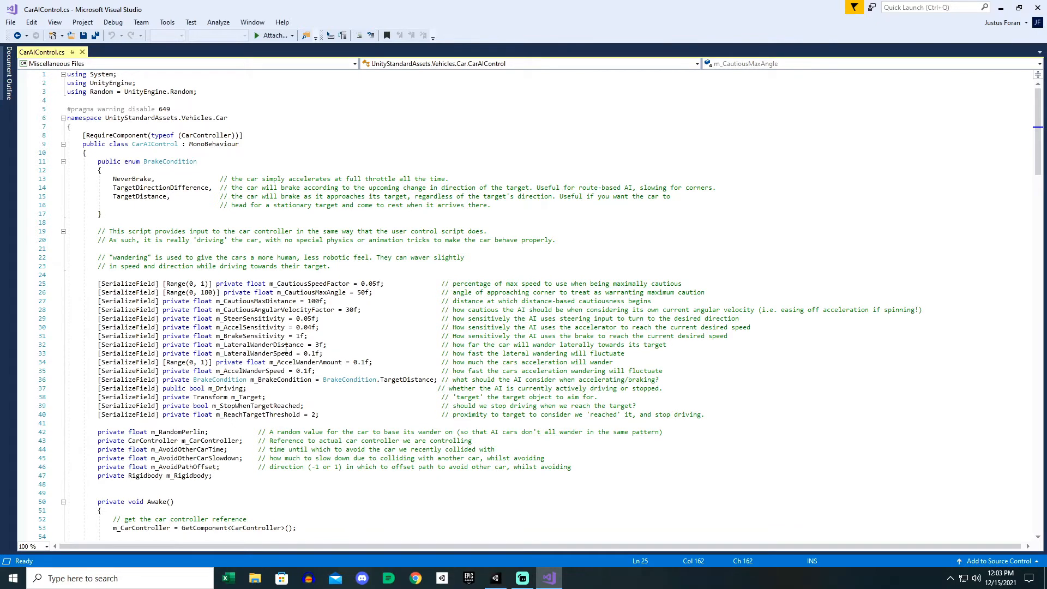
pyautogui.moveTo(642, 347)
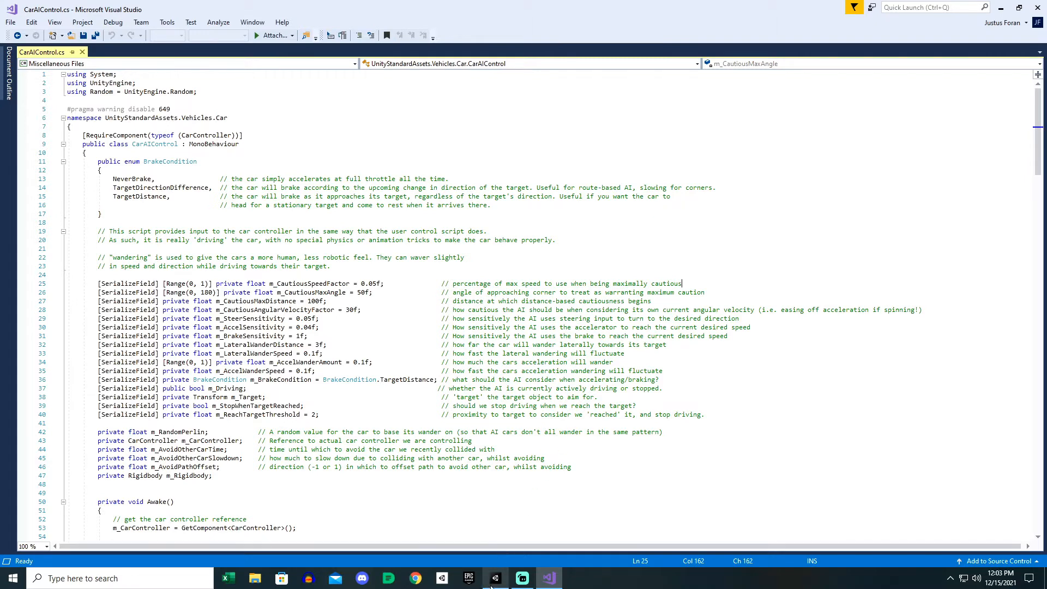
pyautogui.click(495, 579)
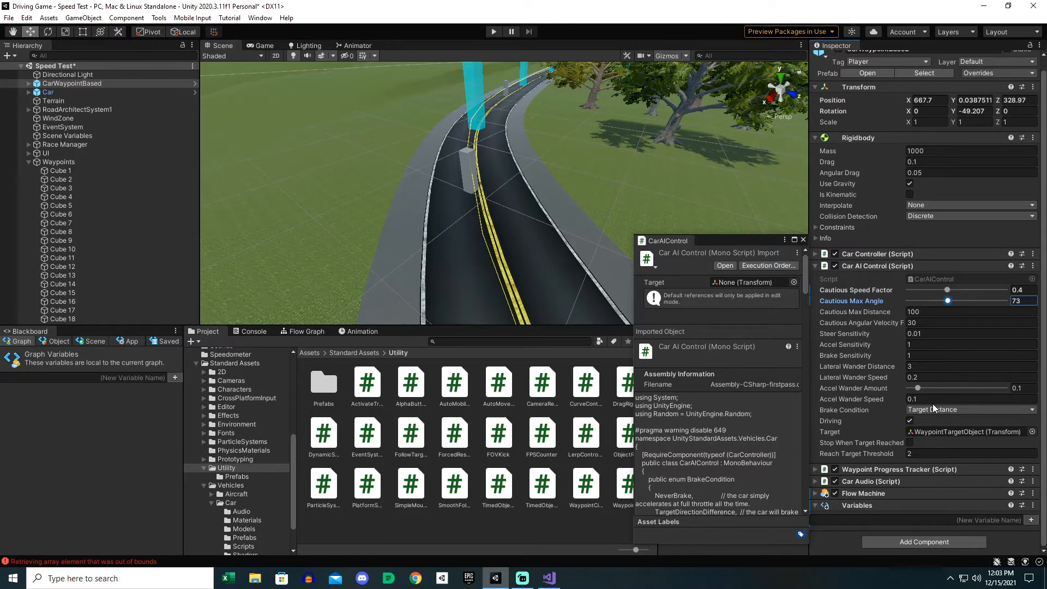
# - Inspect the Waypoints circuit object, then return to CarWaypointBased's Inspector settings
pyautogui.click(804, 240)
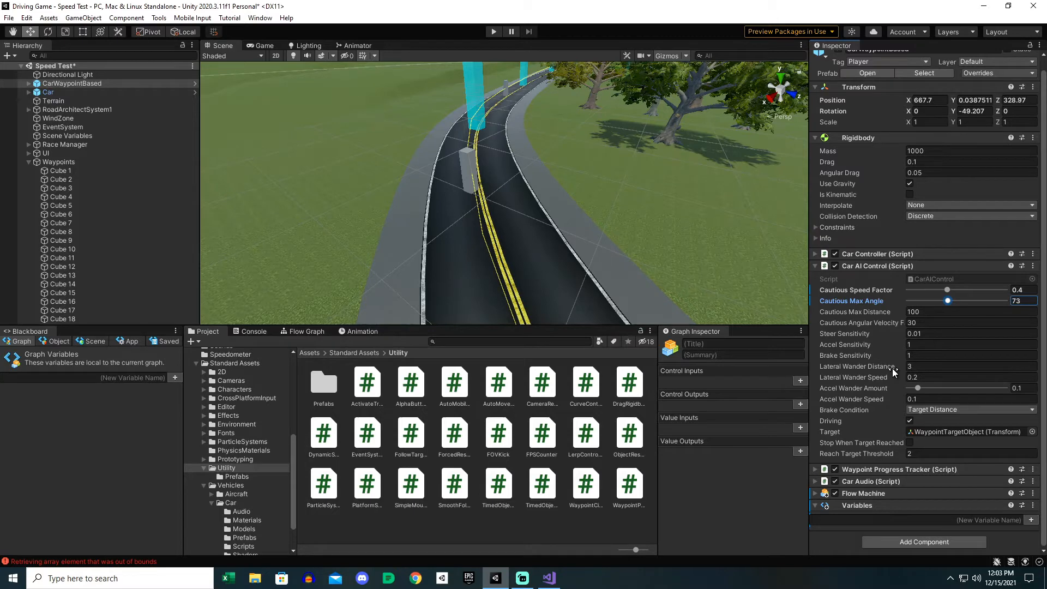
pyautogui.scroll(-3)
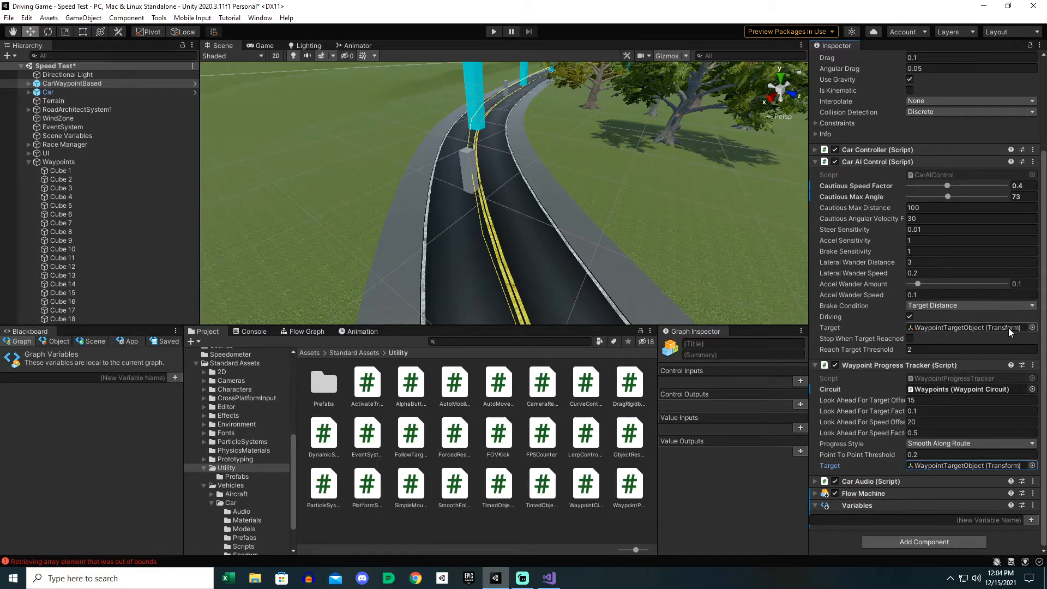
pyautogui.click(59, 161)
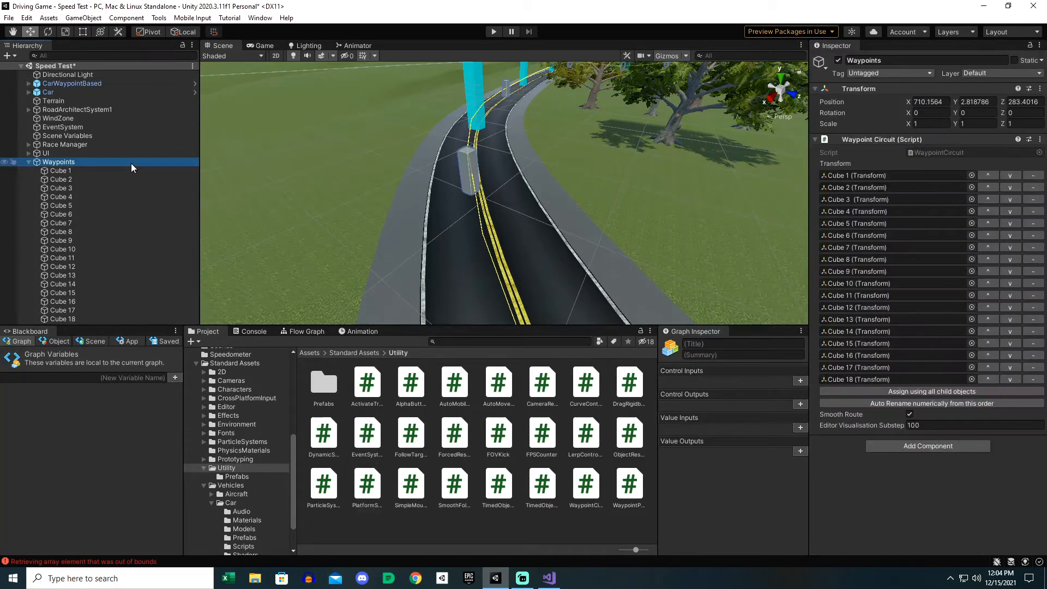
pyautogui.click(71, 83)
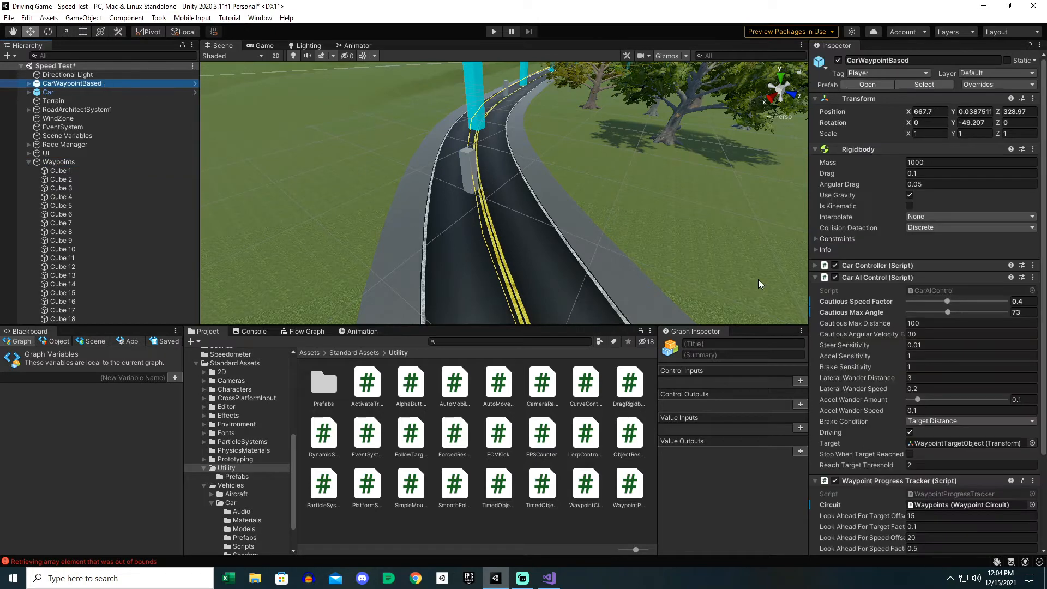
pyautogui.scroll(-3)
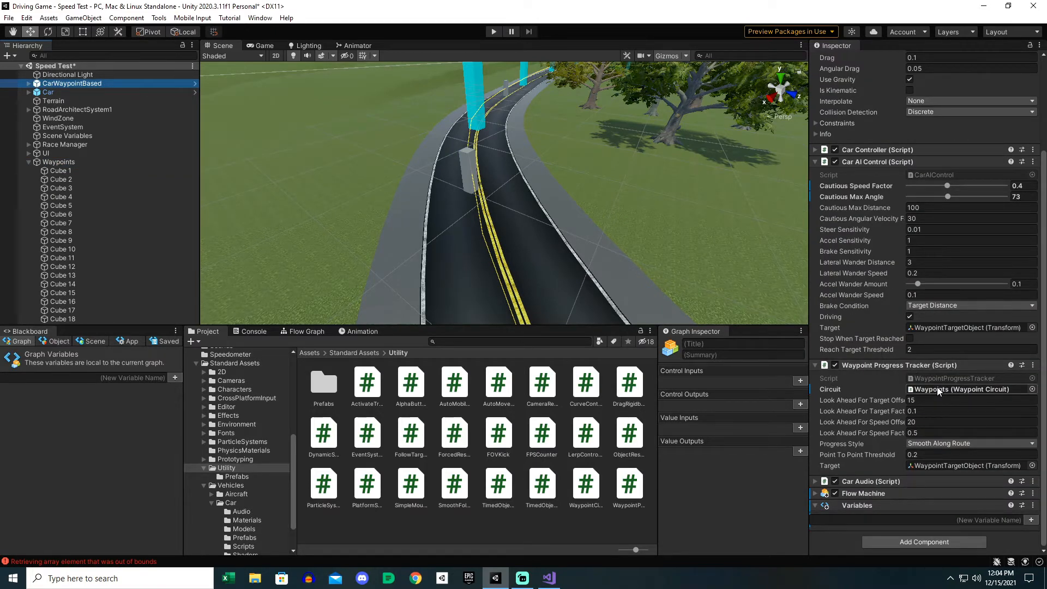
# - Set the Waypoint Progress Tracker's Circuit to the Waypoints object
pyautogui.click(1030, 389)
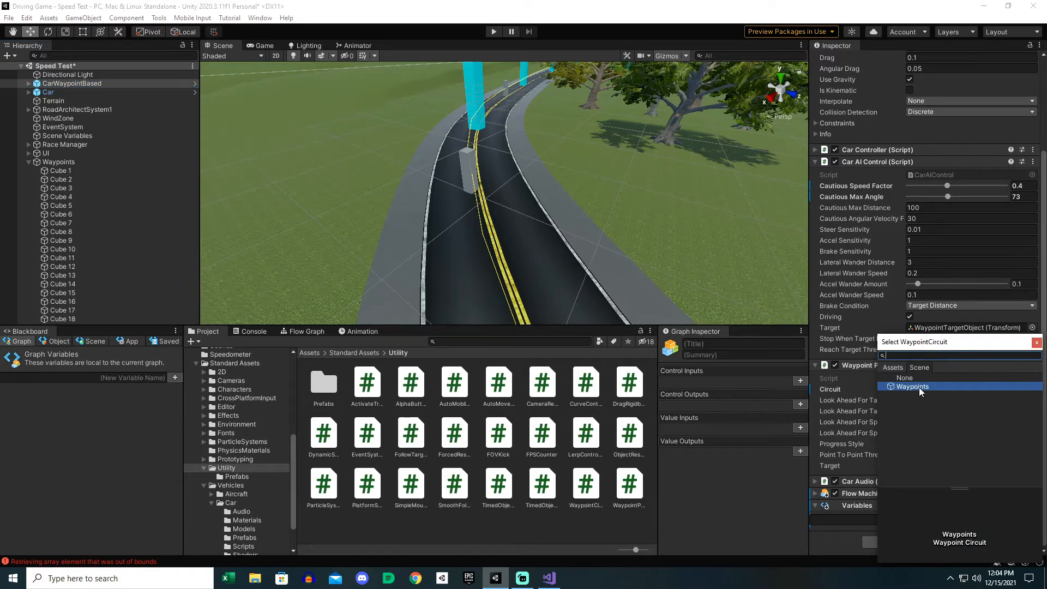
pyautogui.click(913, 386)
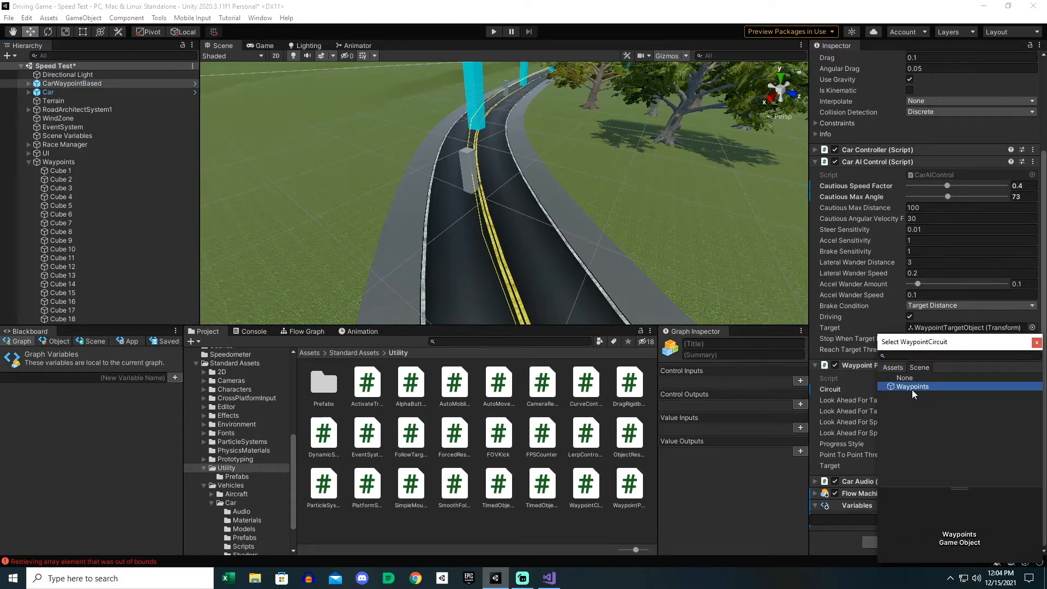
pyautogui.click(913, 386)
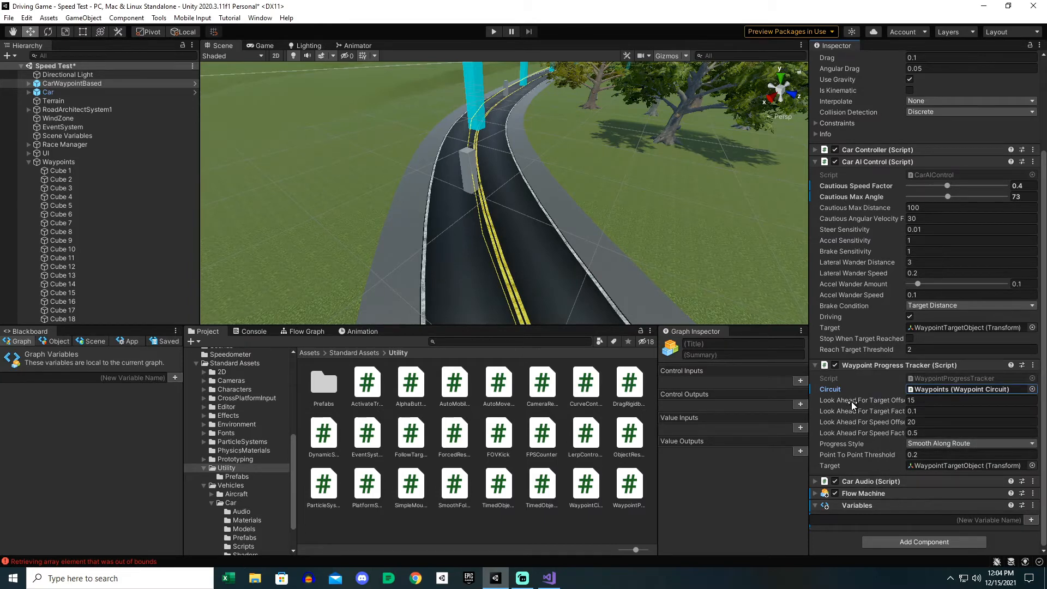
pyautogui.moveTo(893, 415)
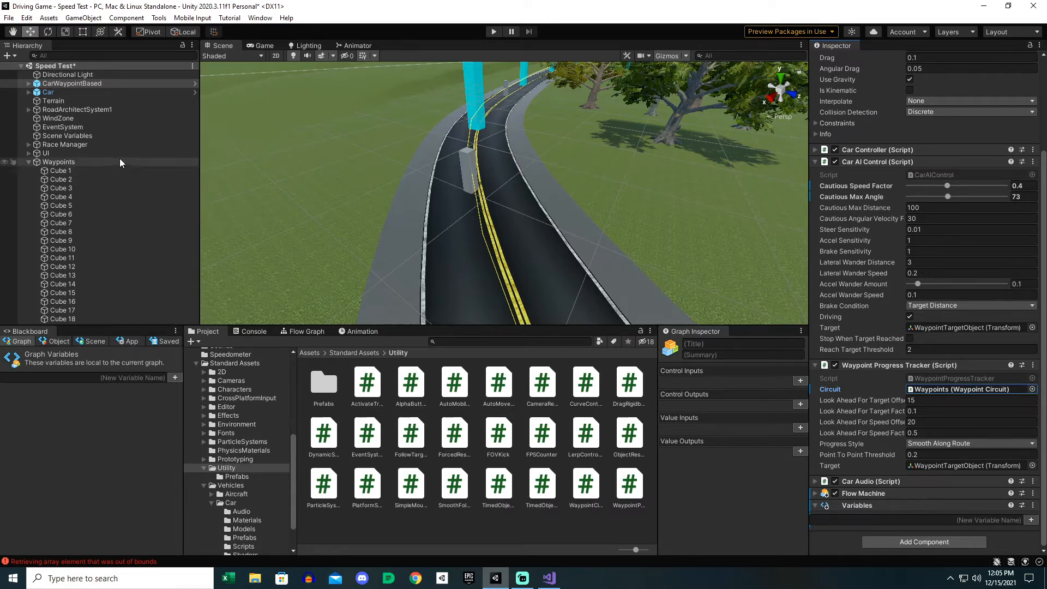
# - Browse RoadArchitectSystem1 and Road1, then select Waypoints to show its Cube 1–18 circuit
pyautogui.click(28, 109)
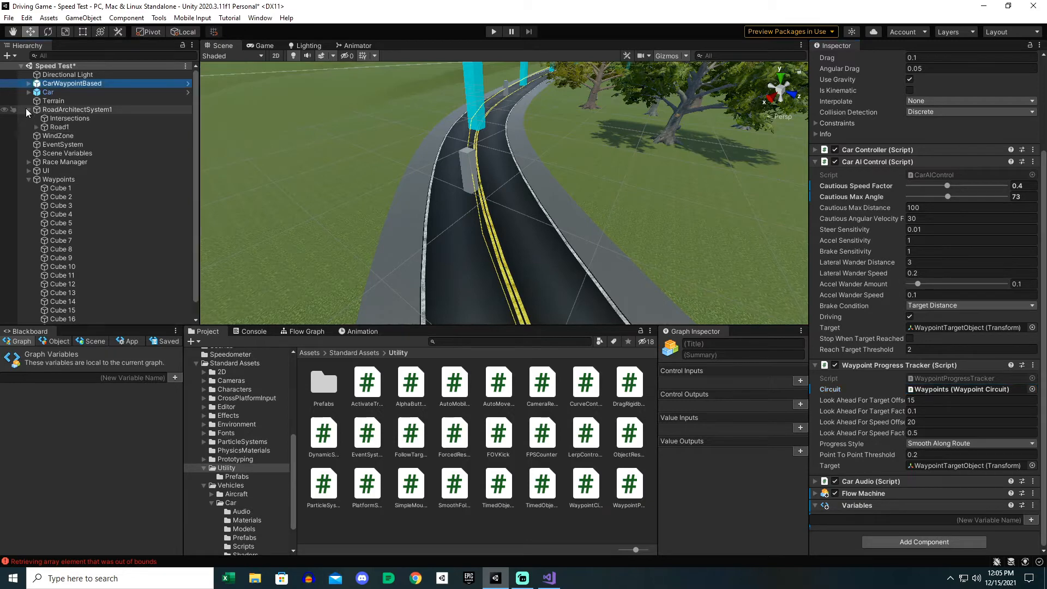
pyautogui.click(36, 127)
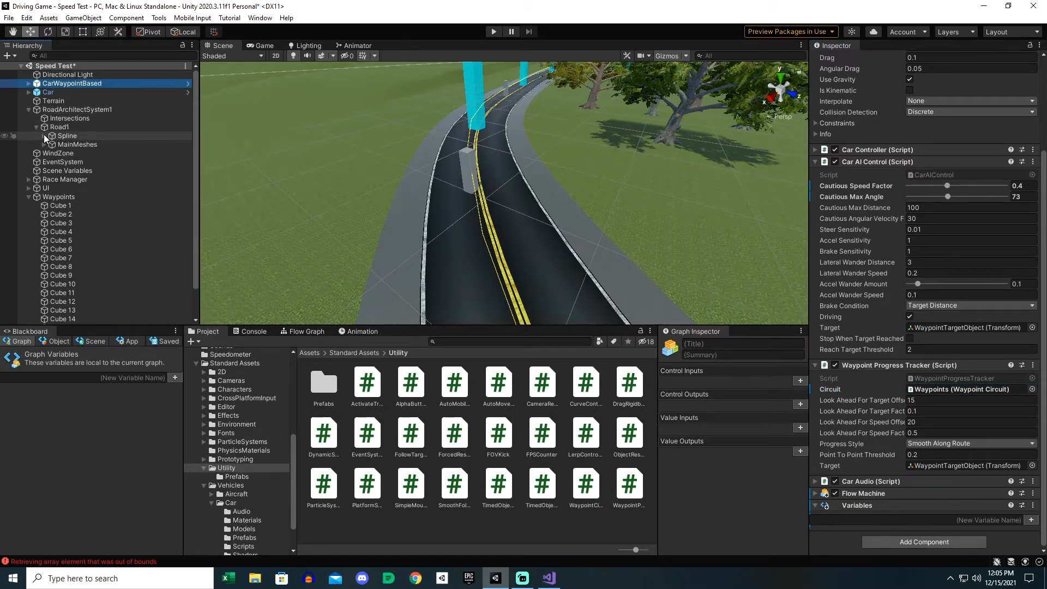
pyautogui.scroll(-3)
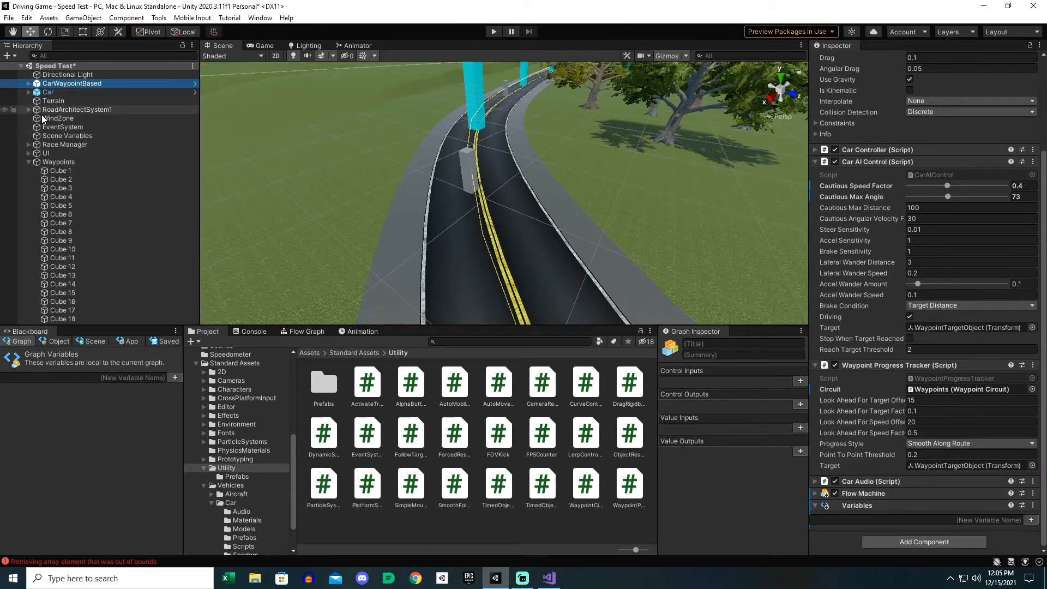
pyautogui.click(28, 162)
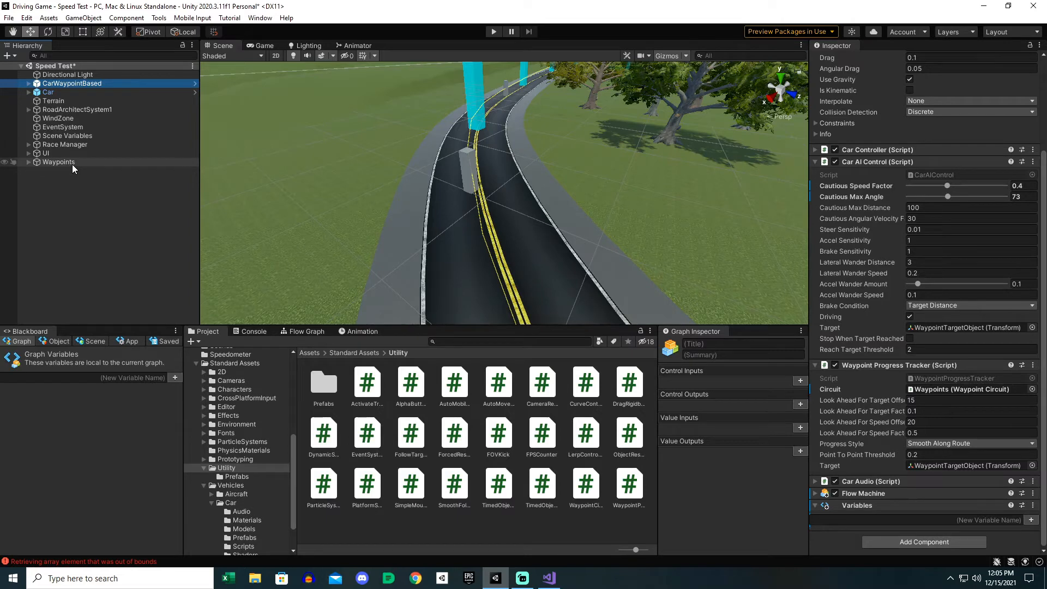
pyautogui.click(59, 162)
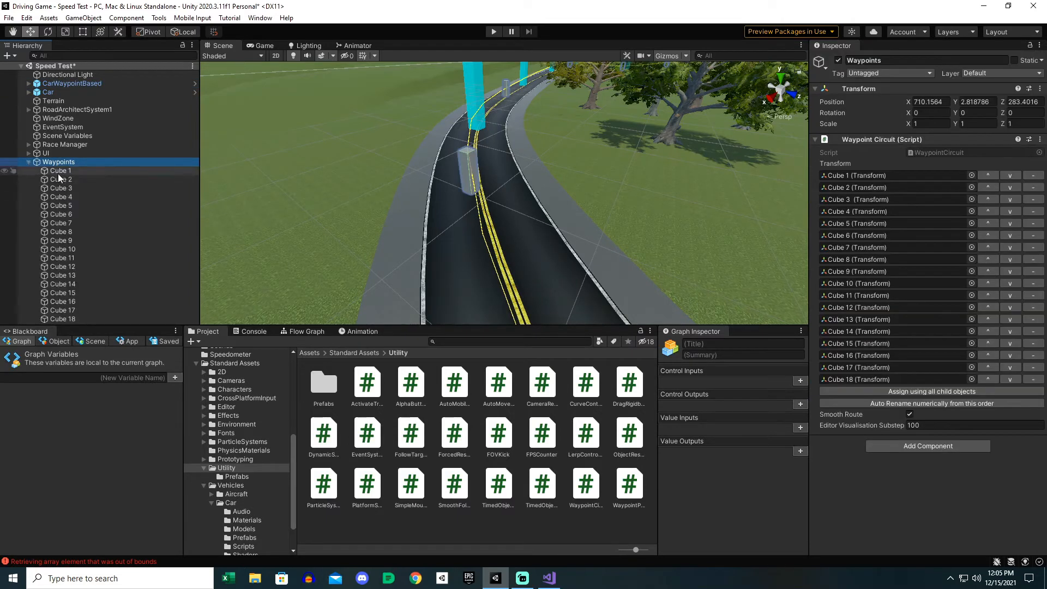
# - Select Cube 1 through Cube 18 together in the Hierarchy
pyautogui.click(59, 171)
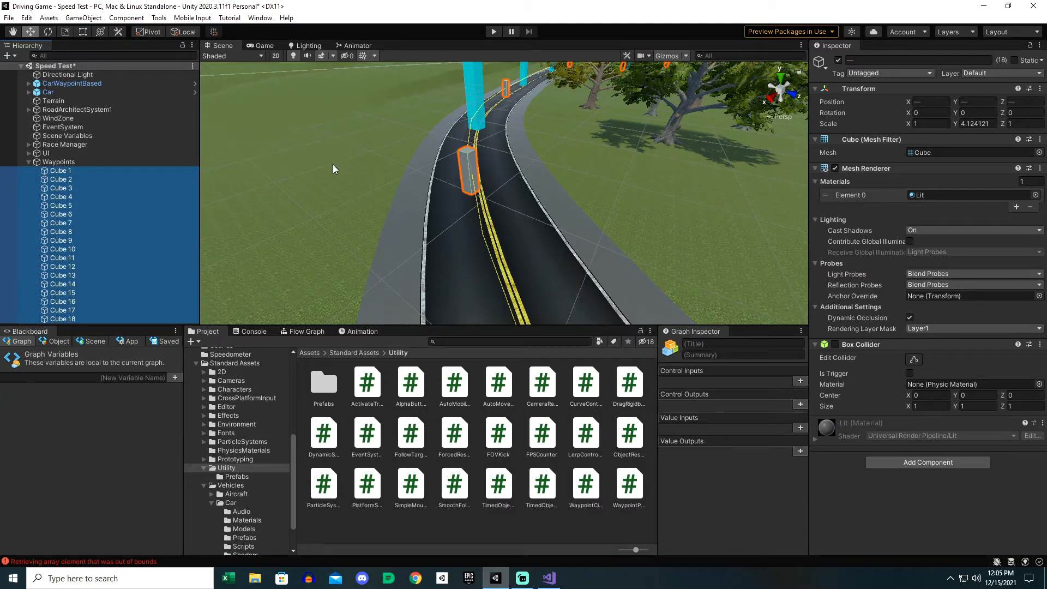
pyautogui.moveTo(83, 232)
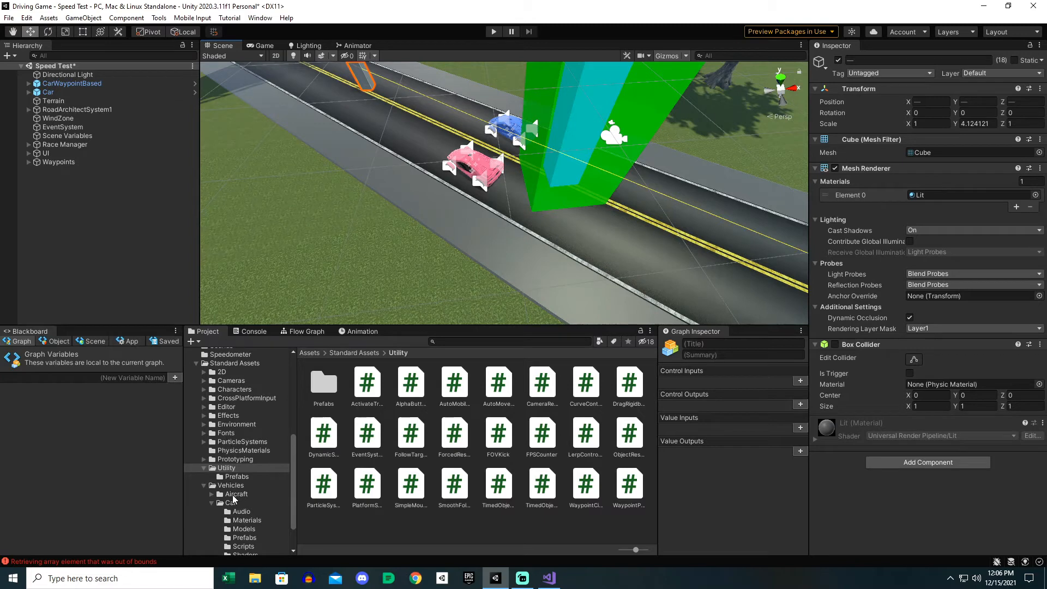
# - Open the Car Prefabs folder and drag two AI Car prefabs onto the road
pyautogui.click(228, 502)
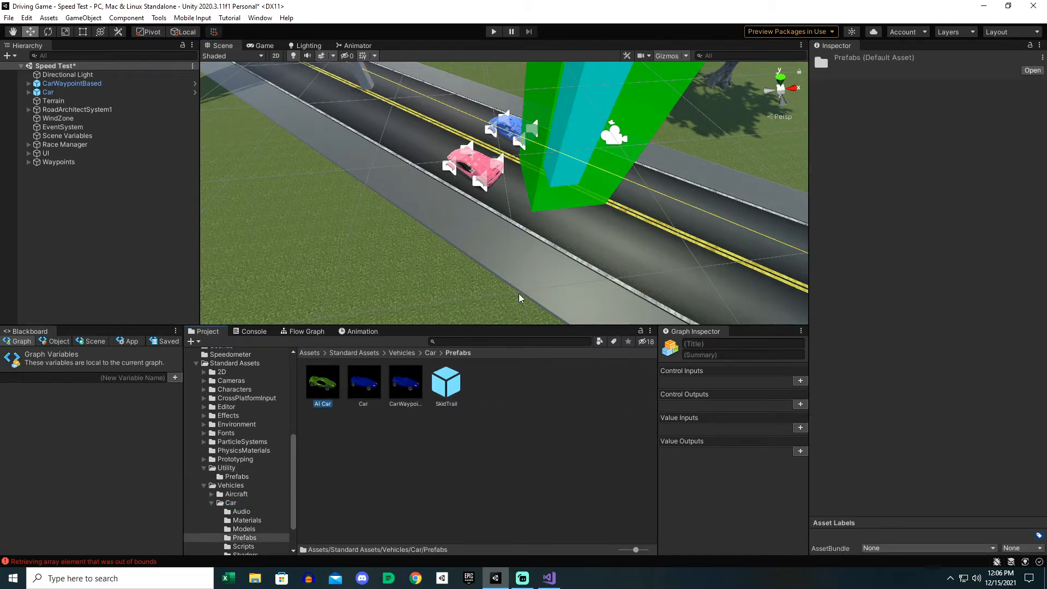
pyautogui.click(322, 383)
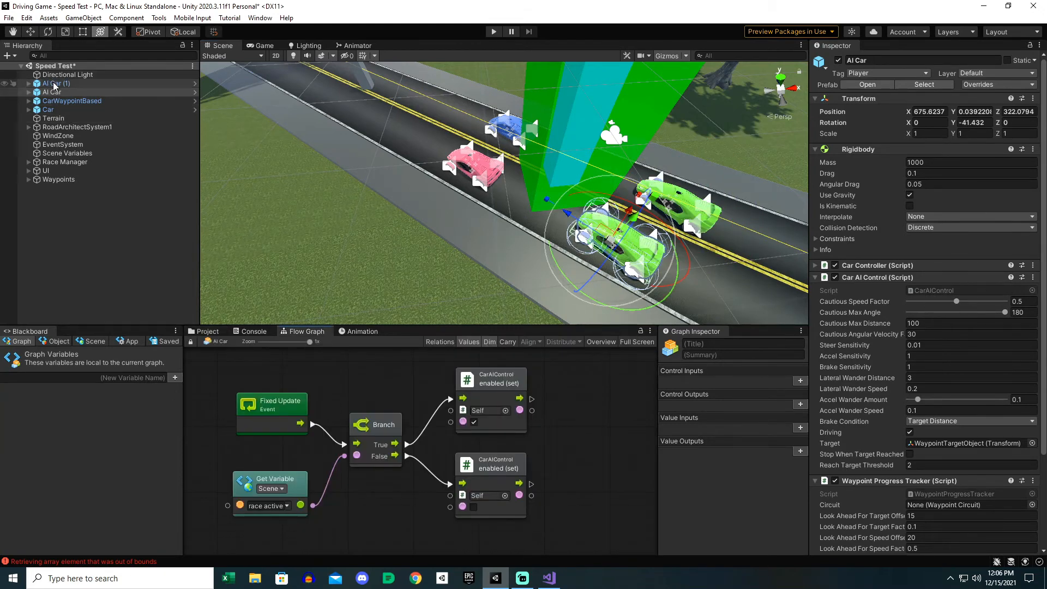
# - Select SkyCarBody under AI Car (1) > SkyCar
pyautogui.click(55, 83)
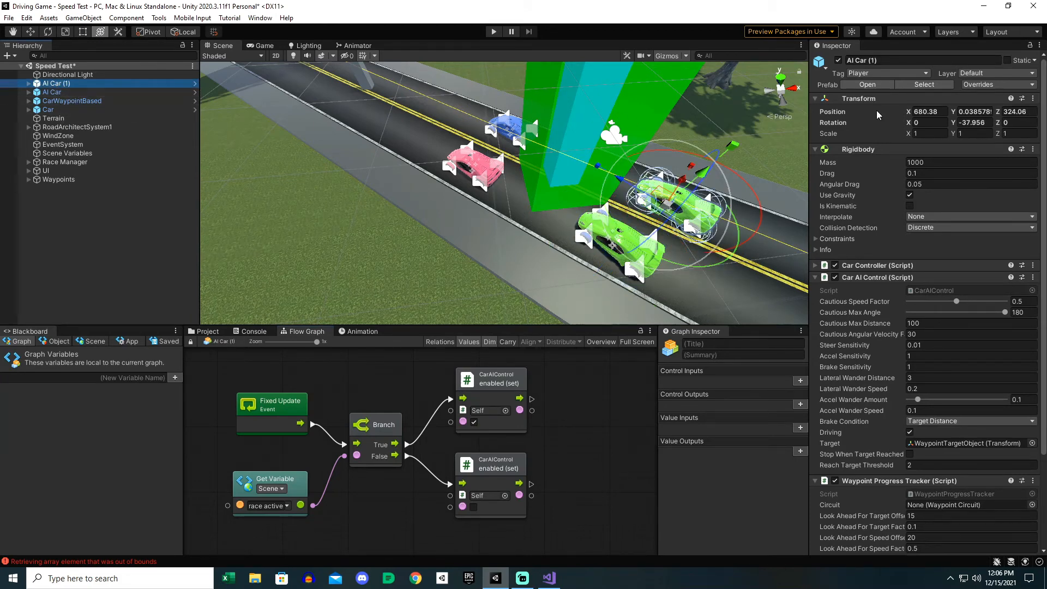
pyautogui.click(29, 83)
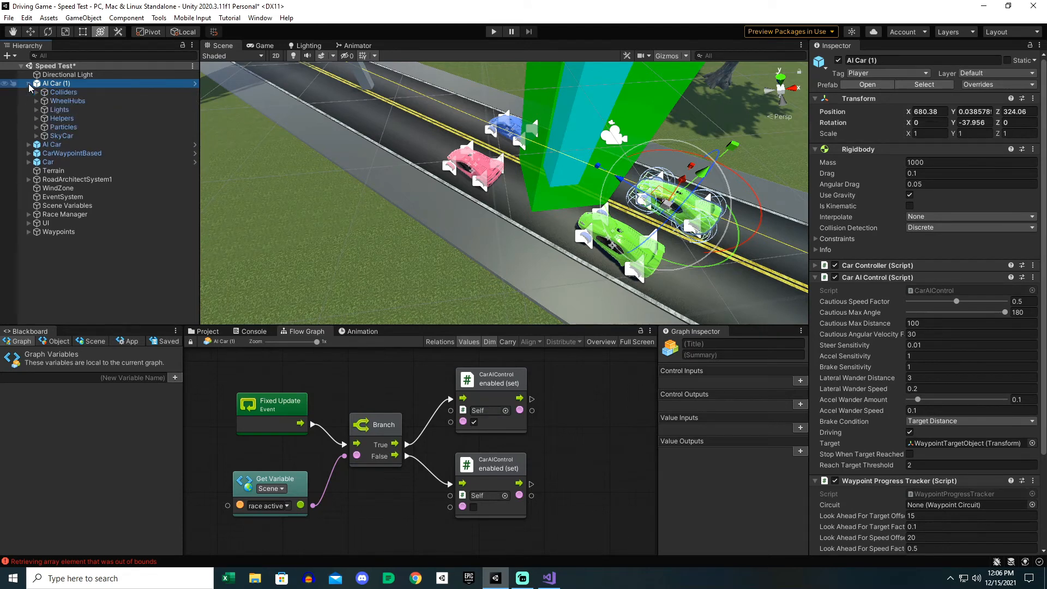
pyautogui.click(36, 136)
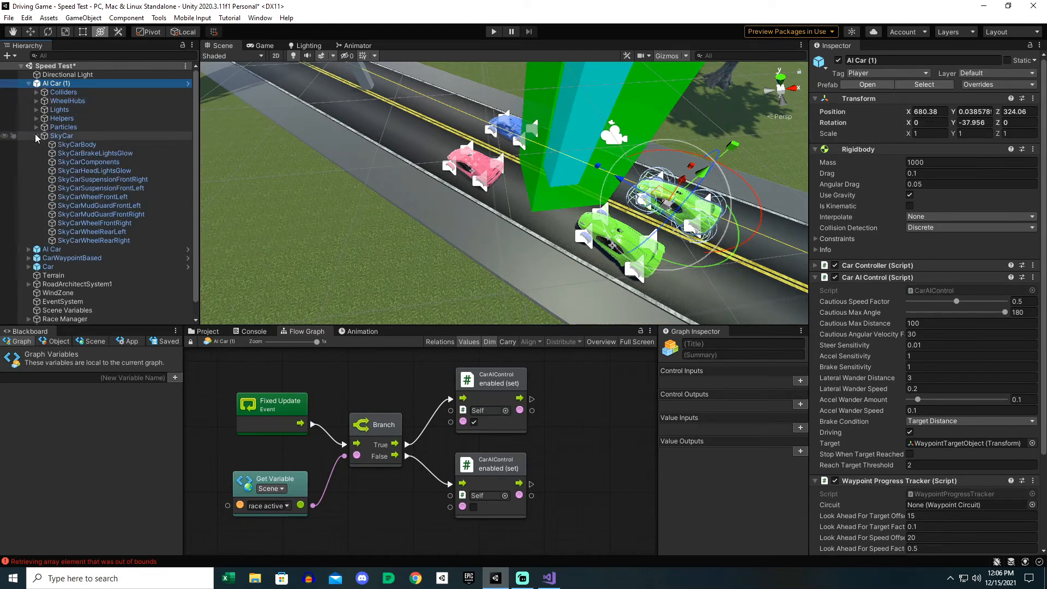
pyautogui.click(77, 144)
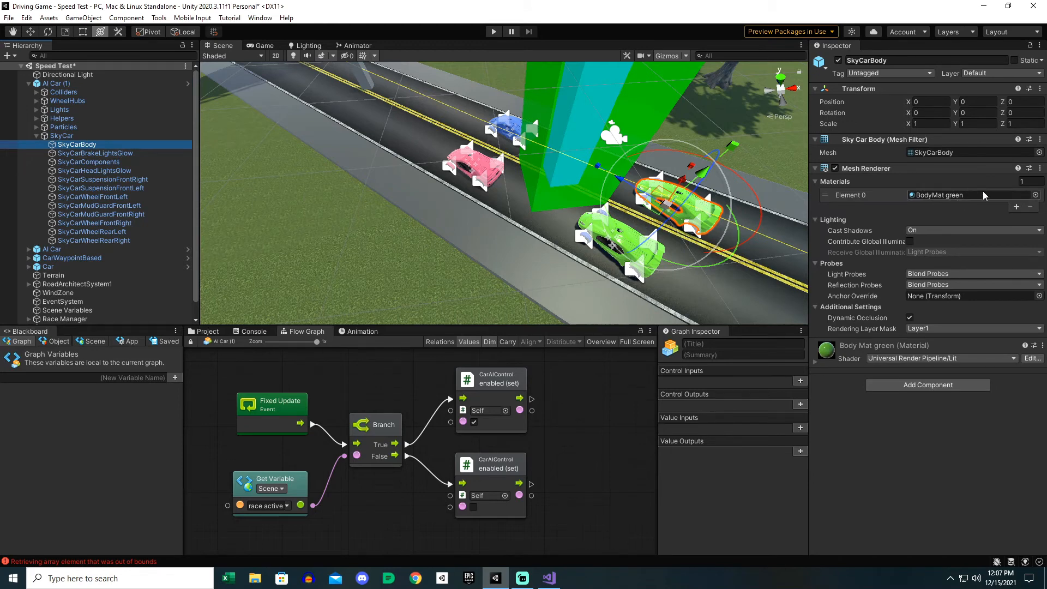
# - Apply BodyMat black from the Azerilo racing car Materials folder to Element 0
pyautogui.click(208, 331)
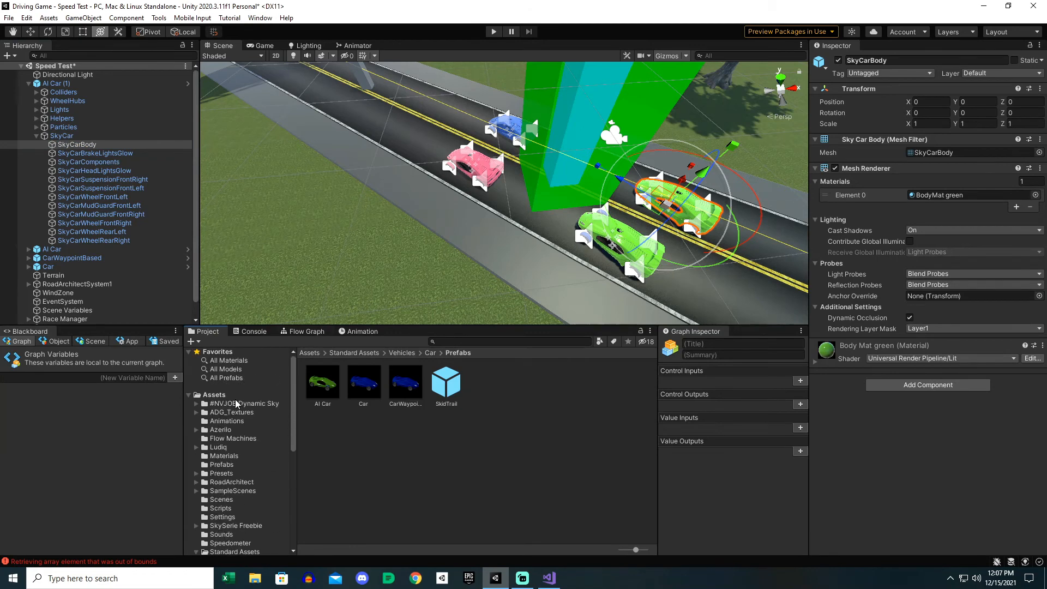
pyautogui.click(196, 429)
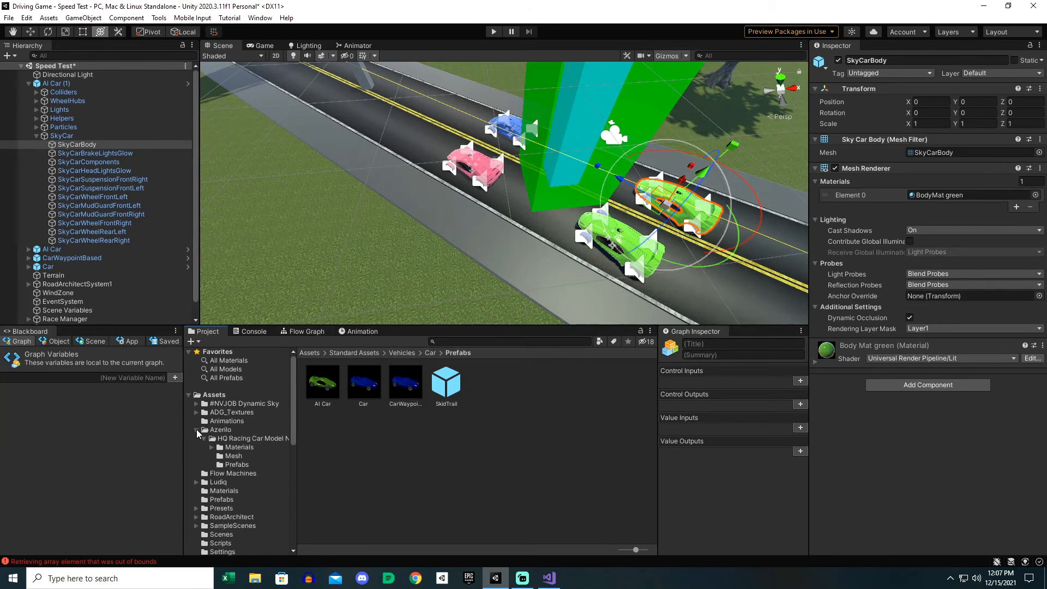
pyautogui.click(234, 455)
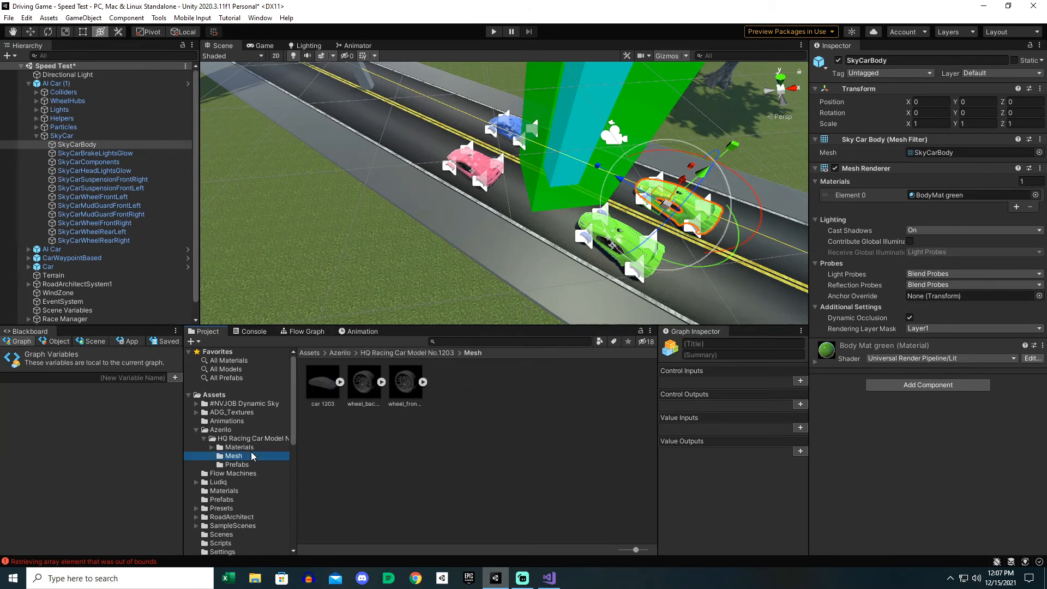
pyautogui.click(238, 446)
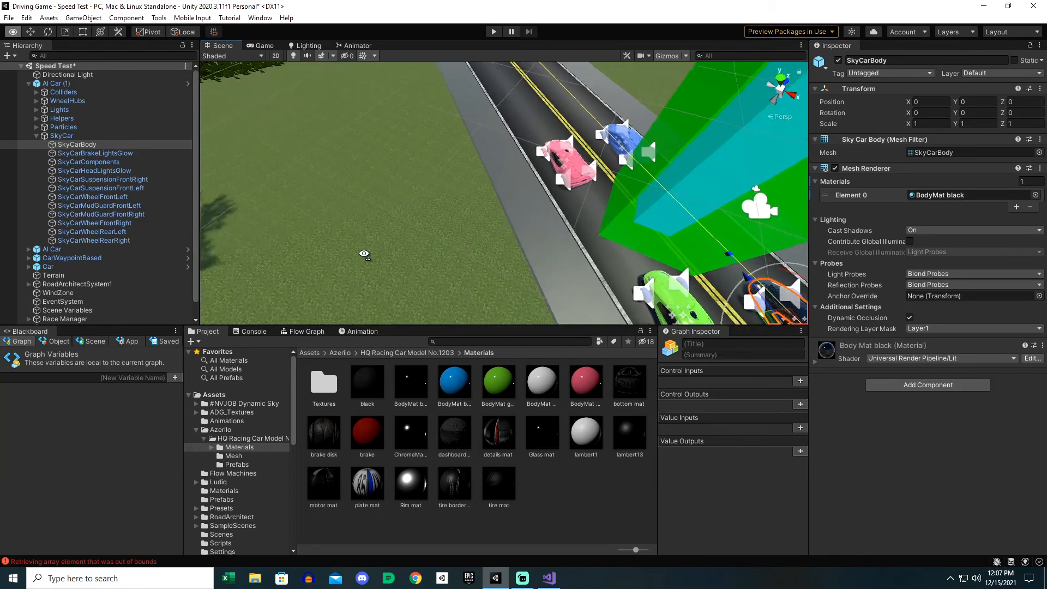
pyautogui.click(51, 100)
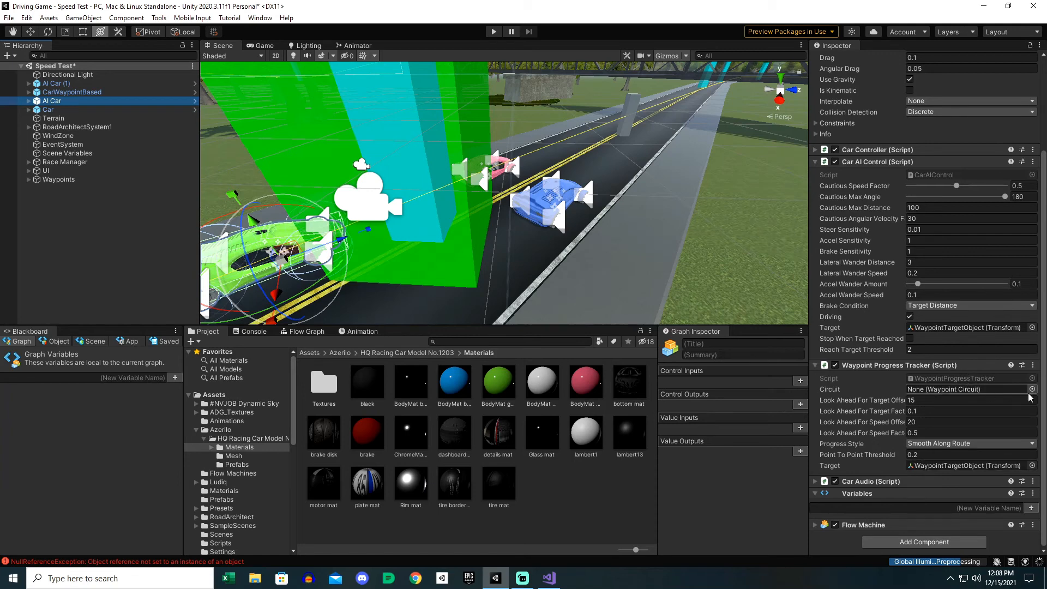
# - Assign the Waypoints circuit to each AI car's progress tracker and enter Play mode
pyautogui.click(1031, 390)
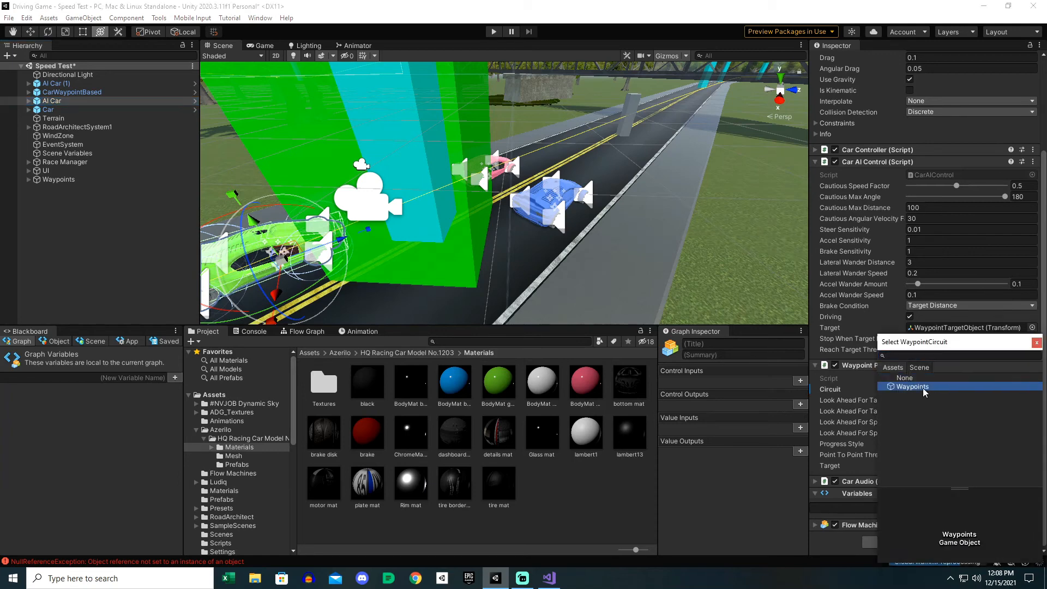
pyautogui.click(912, 386)
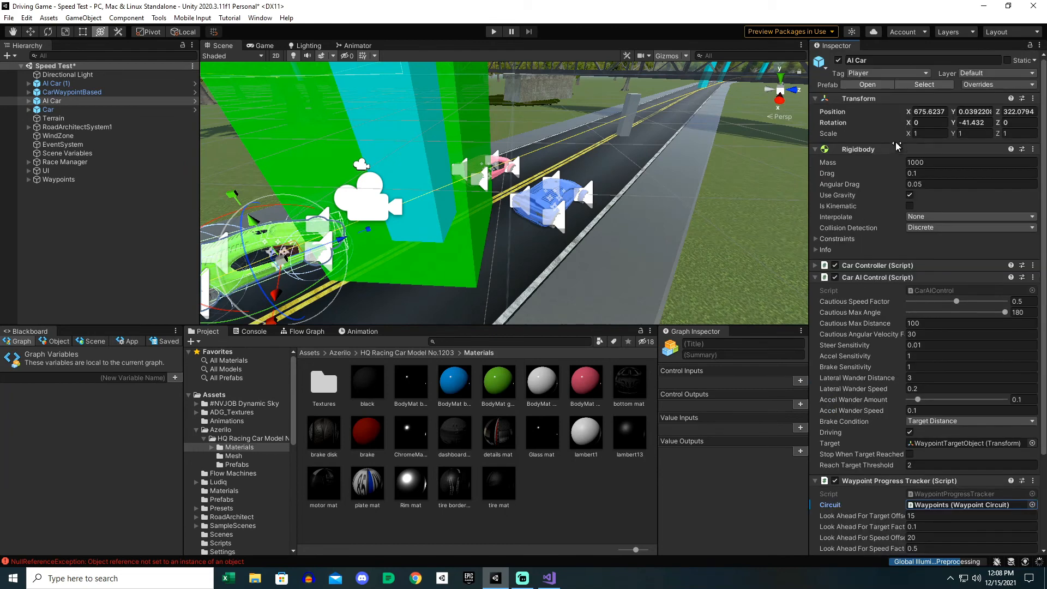
pyautogui.click(996, 84)
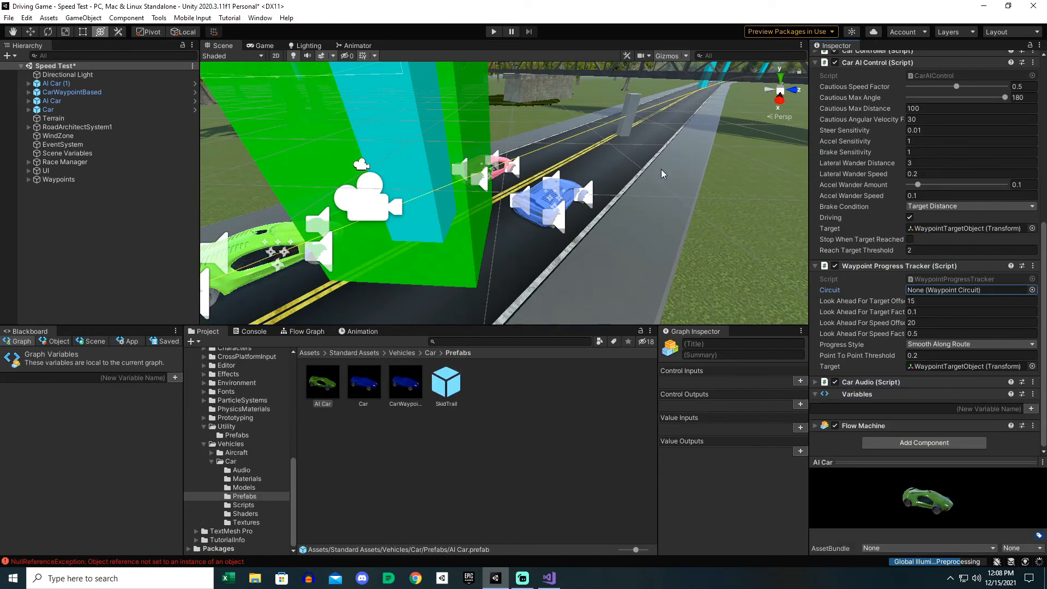
pyautogui.click(56, 83)
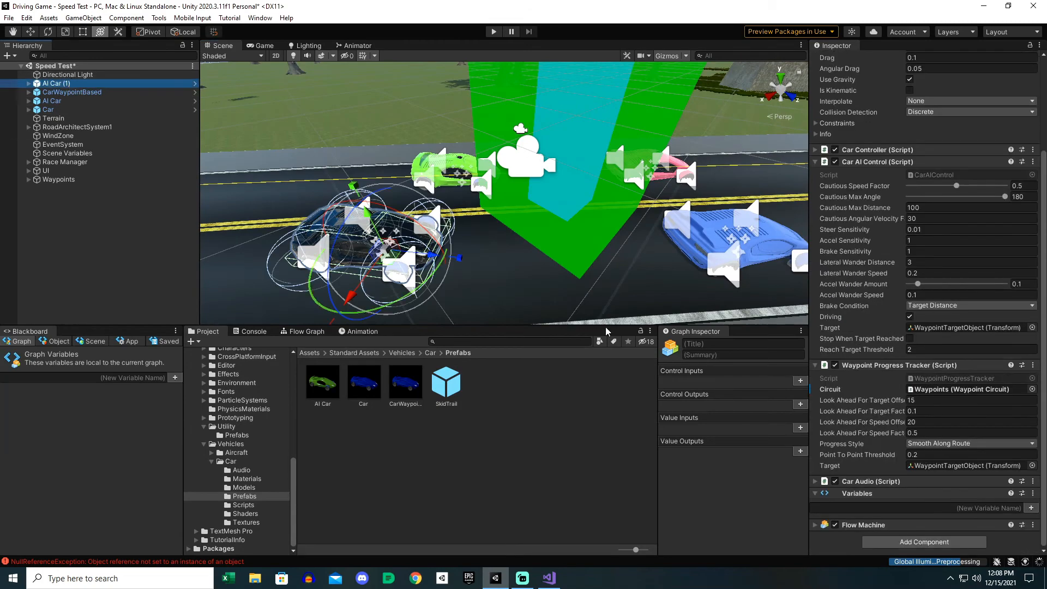
pyautogui.click(493, 31)
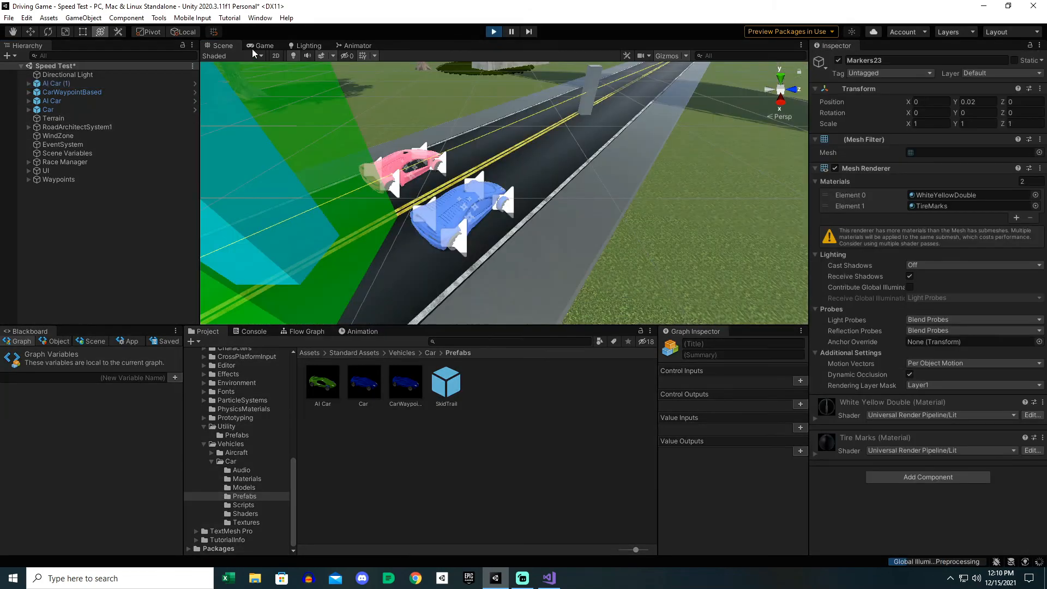